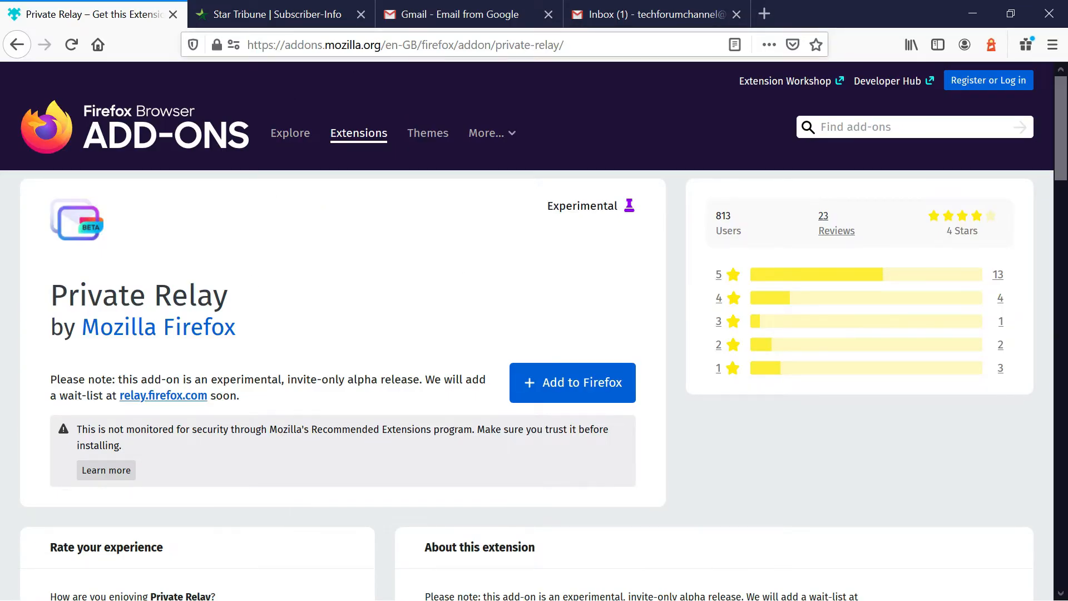
pyautogui.moveTo(531, 67)
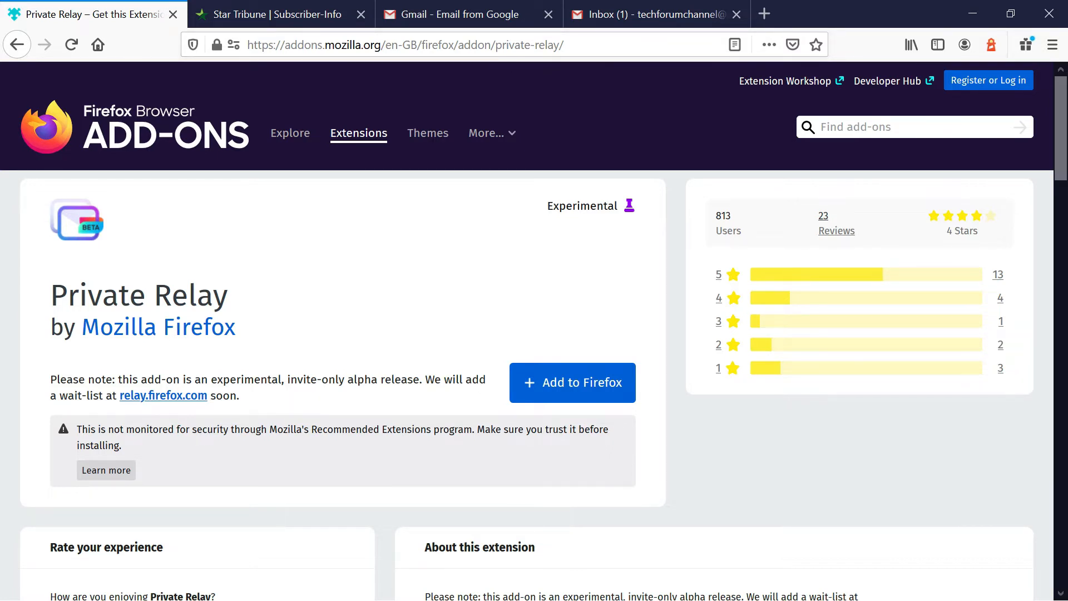
pyautogui.moveTo(586, 395)
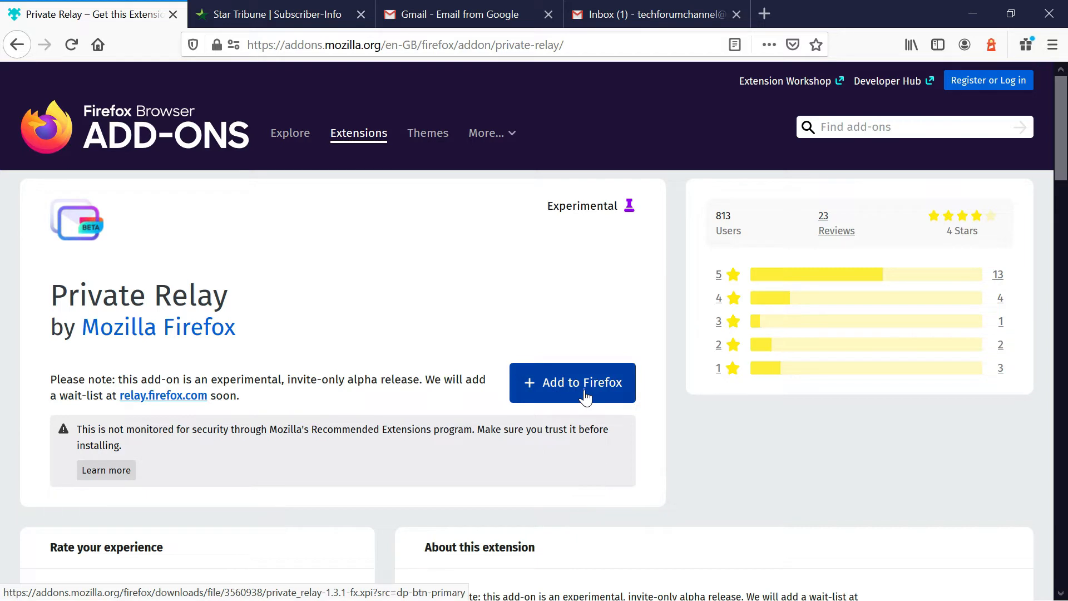
# Install the Private Relay extension, allow it in private windows, and dismiss the notice
pyautogui.click(572, 383)
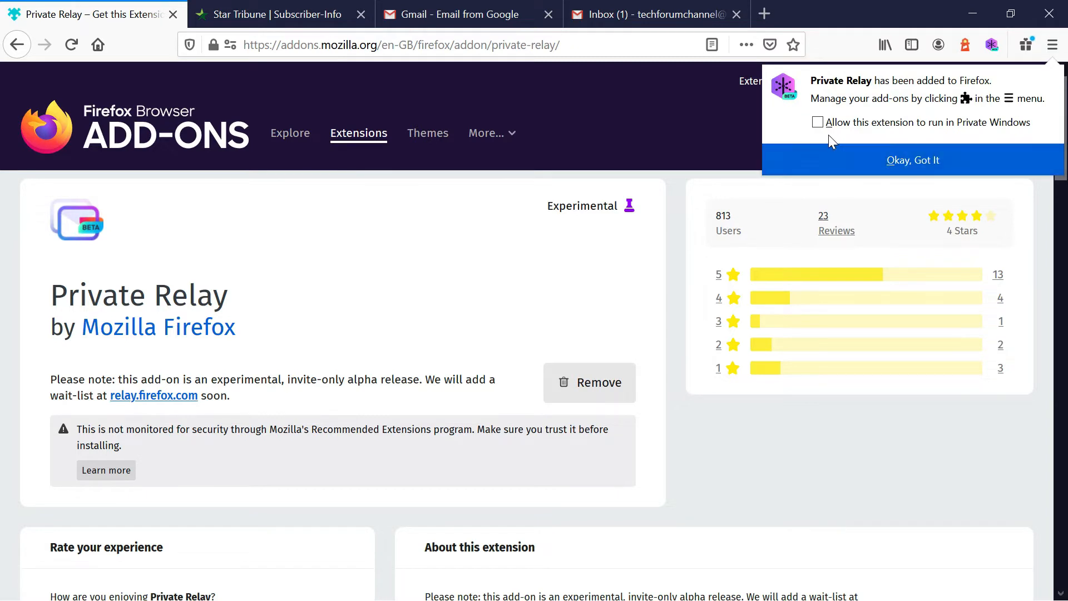
pyautogui.click(817, 122)
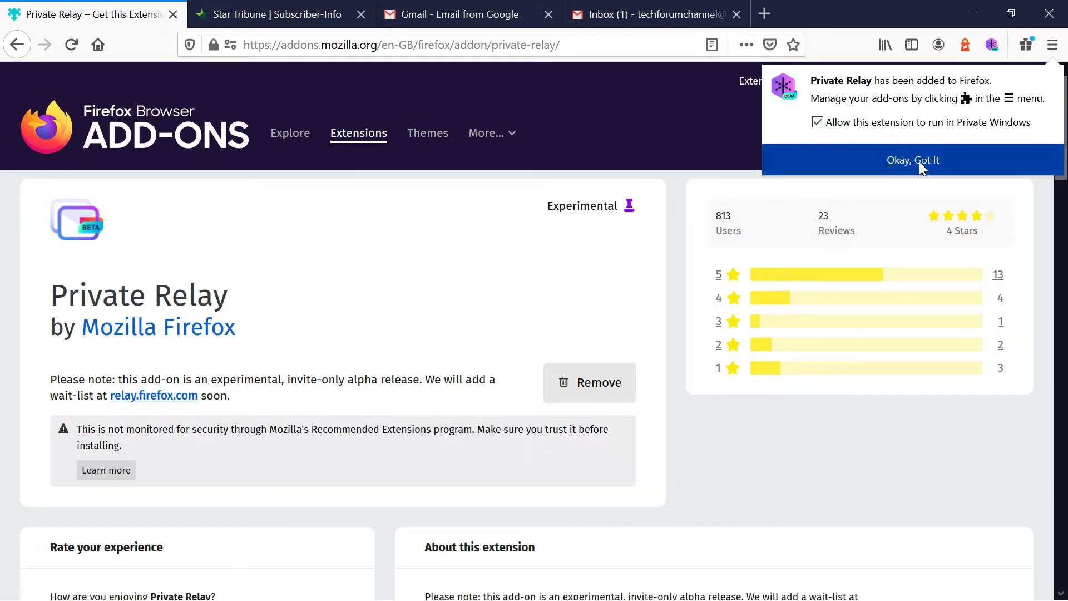
pyautogui.click(913, 160)
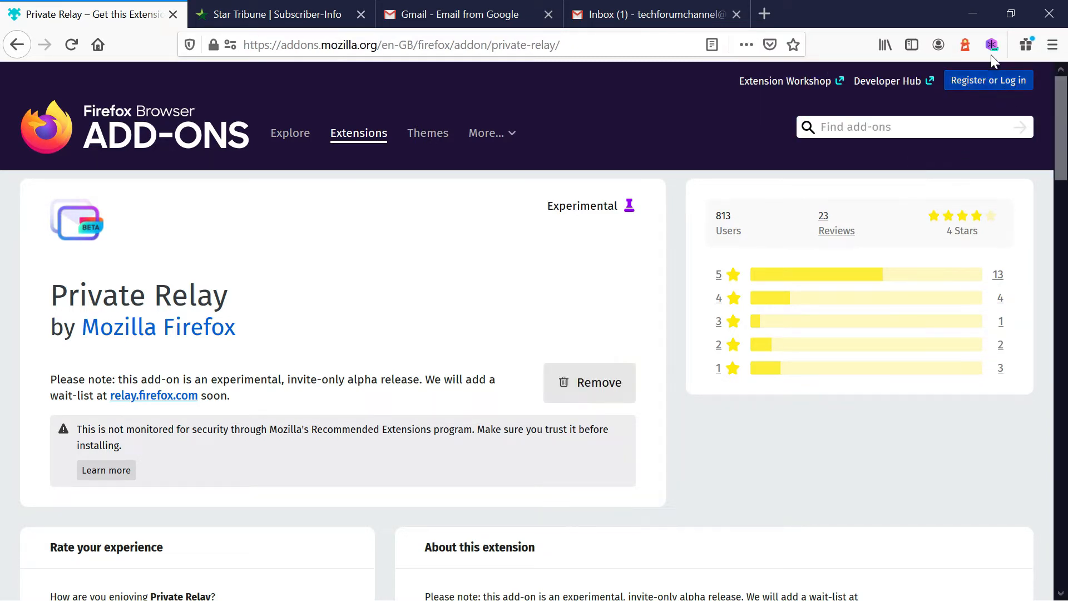
pyautogui.moveTo(991, 44)
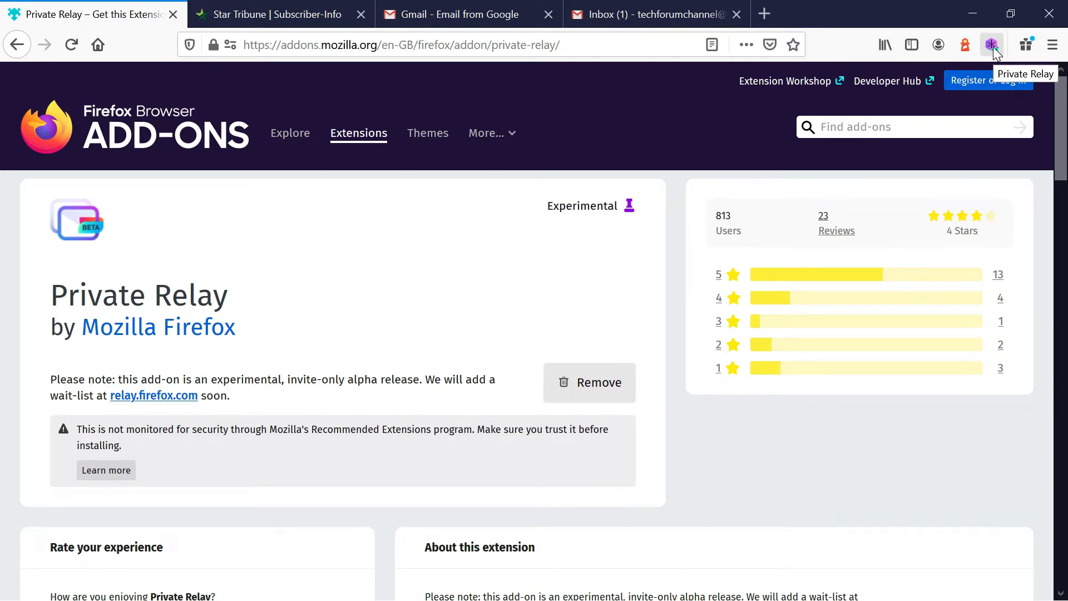
# From the Private Relay panel choose Create Account and reach the Firefox Accounts sign-in
pyautogui.click(992, 44)
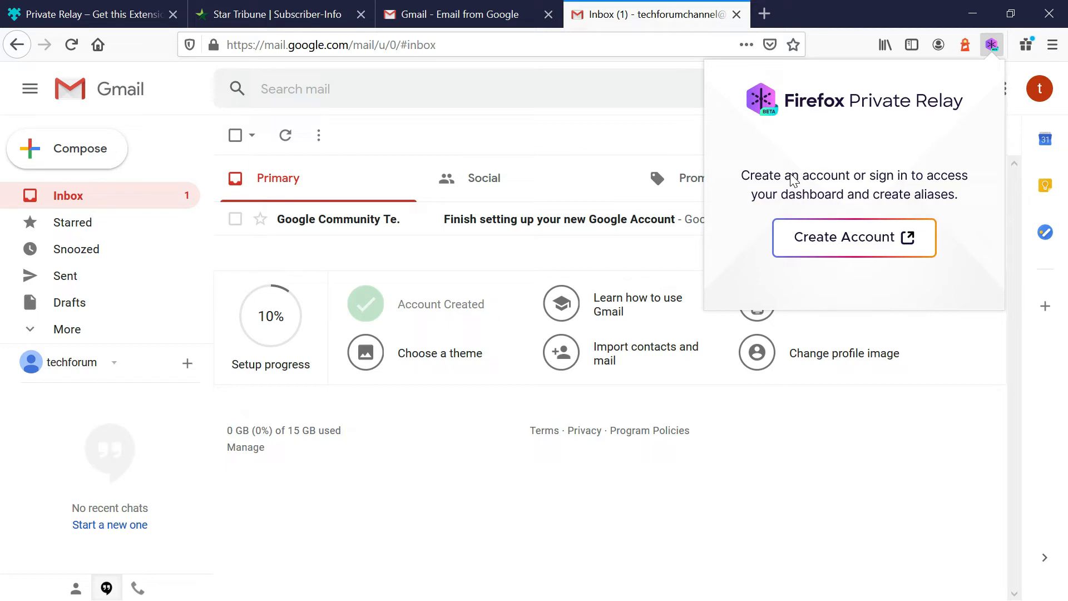
pyautogui.click(855, 237)
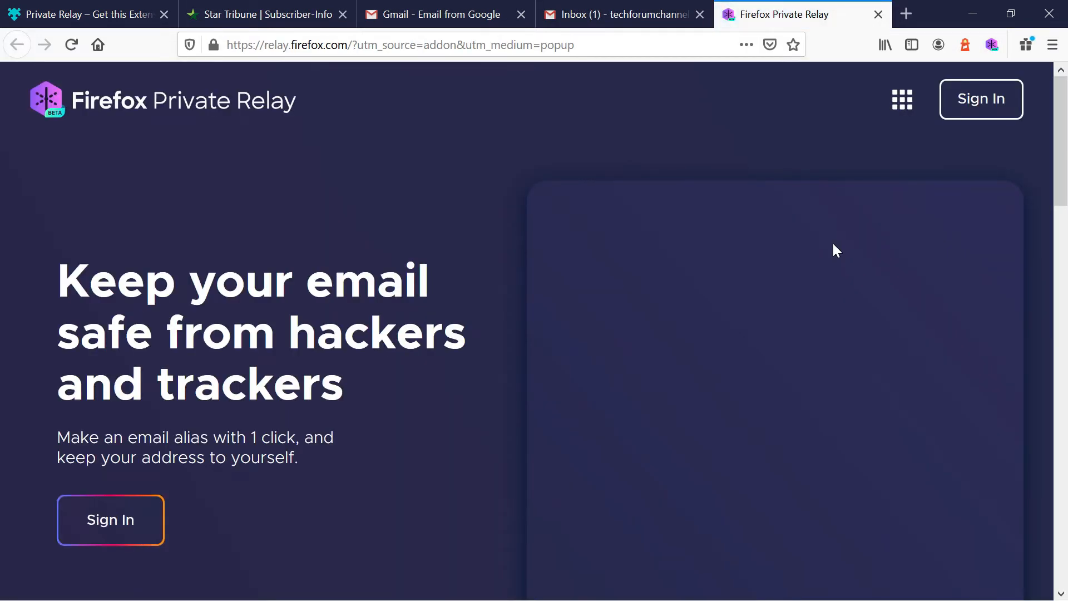
pyautogui.moveTo(174, 507)
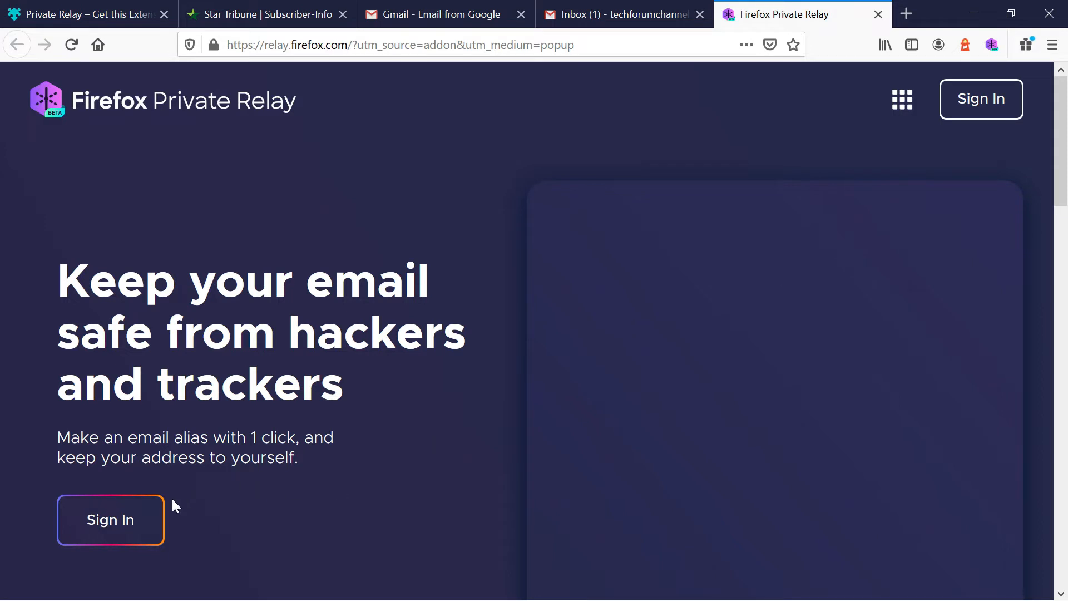
pyautogui.click(110, 519)
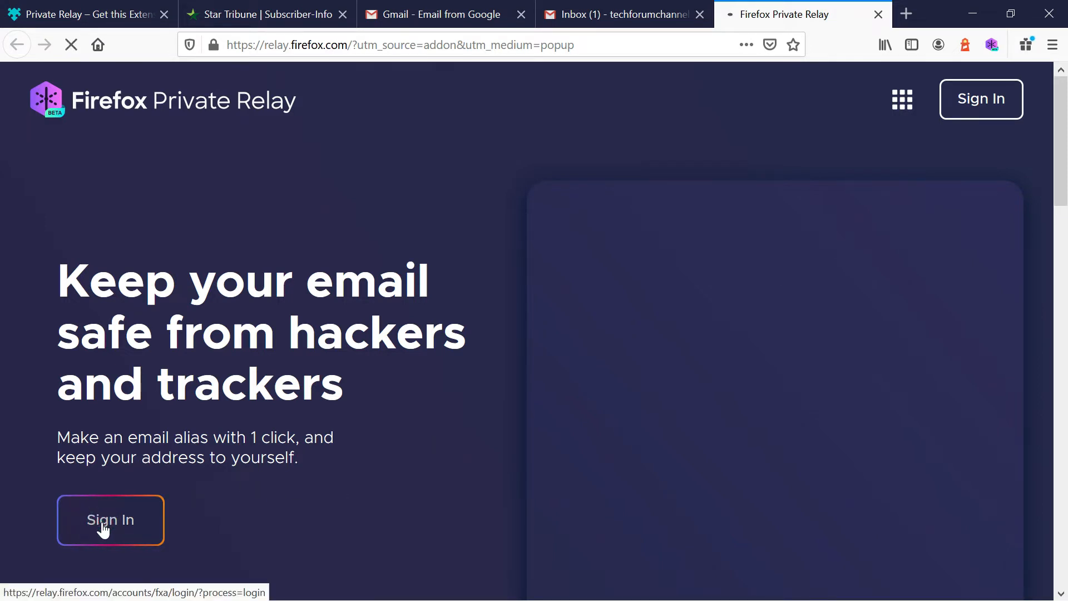
pyautogui.click(110, 521)
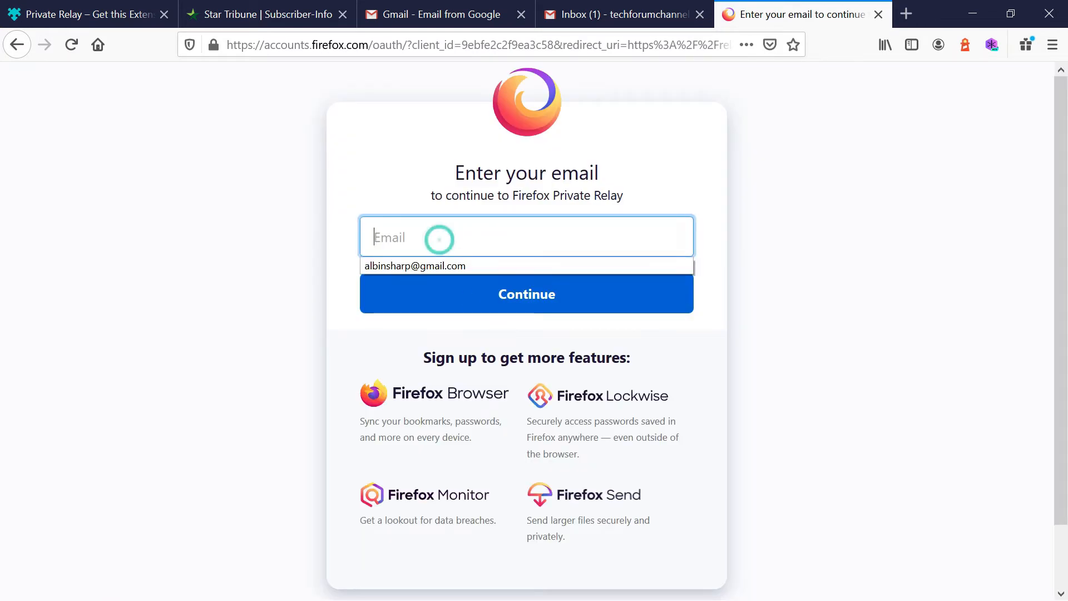
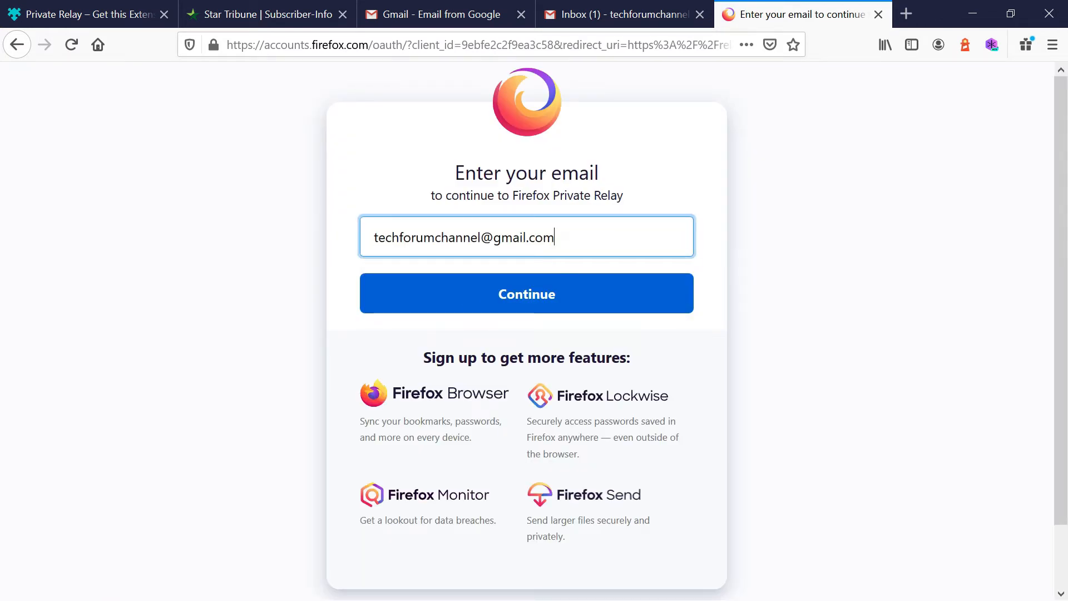
pyautogui.click(527, 294)
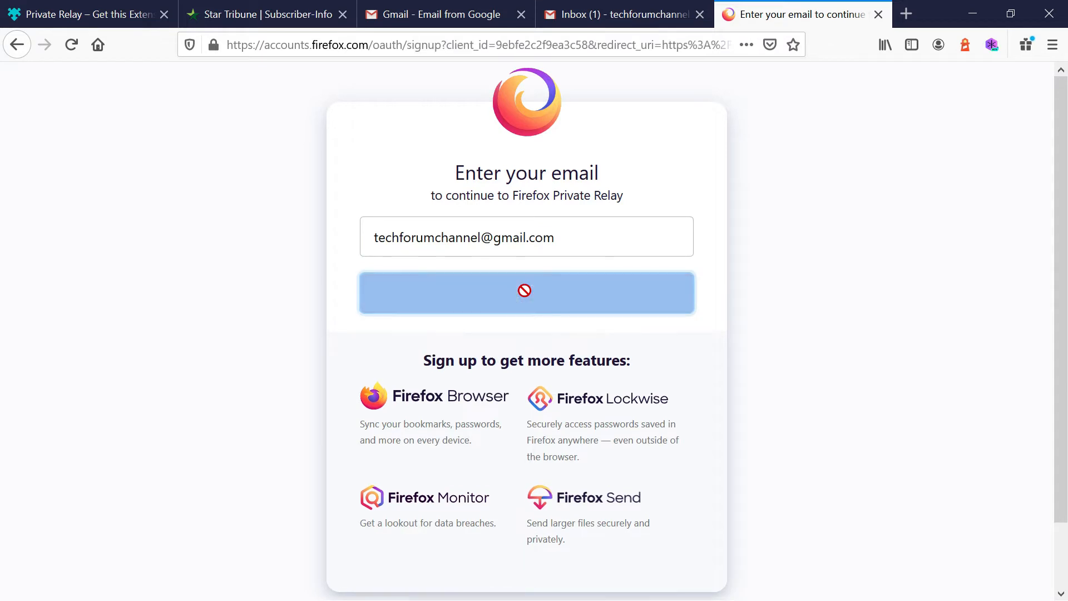
pyautogui.click(526, 293)
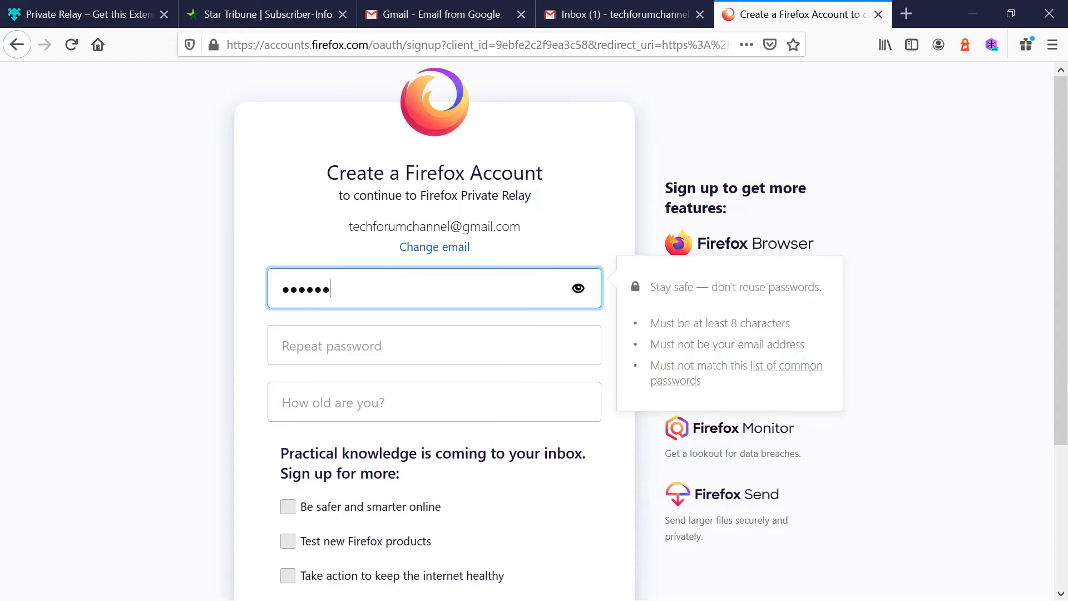
pyautogui.write('••')
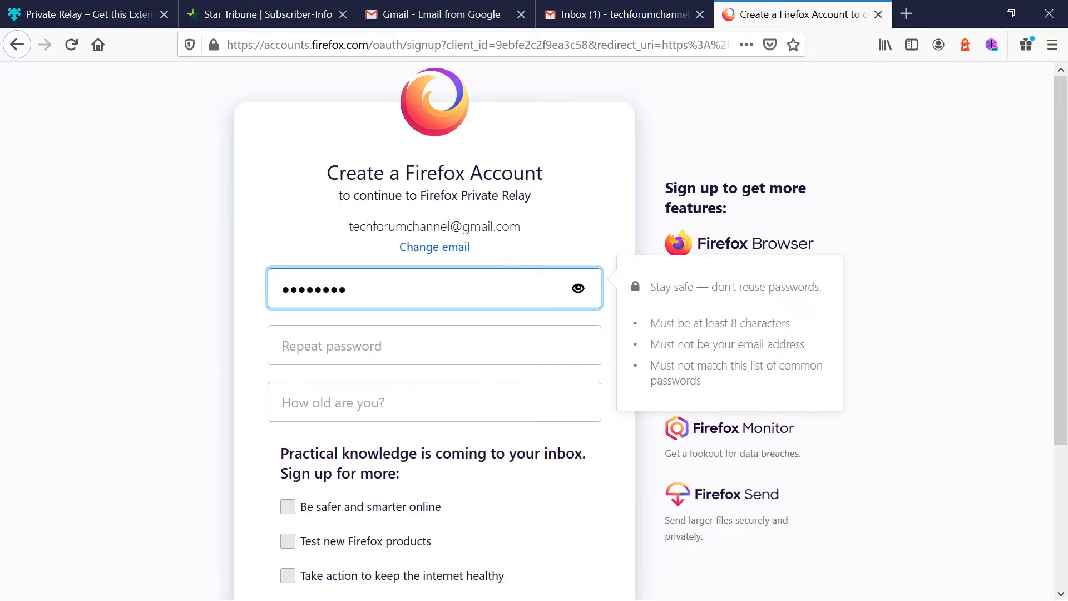
pyautogui.click(434, 345)
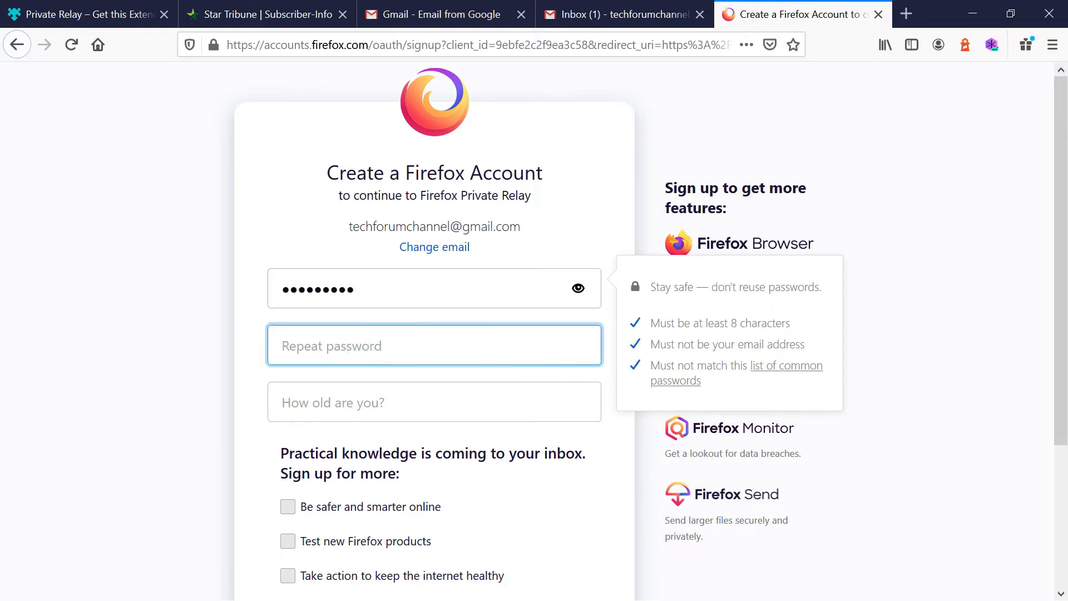
pyautogui.write('••••••')
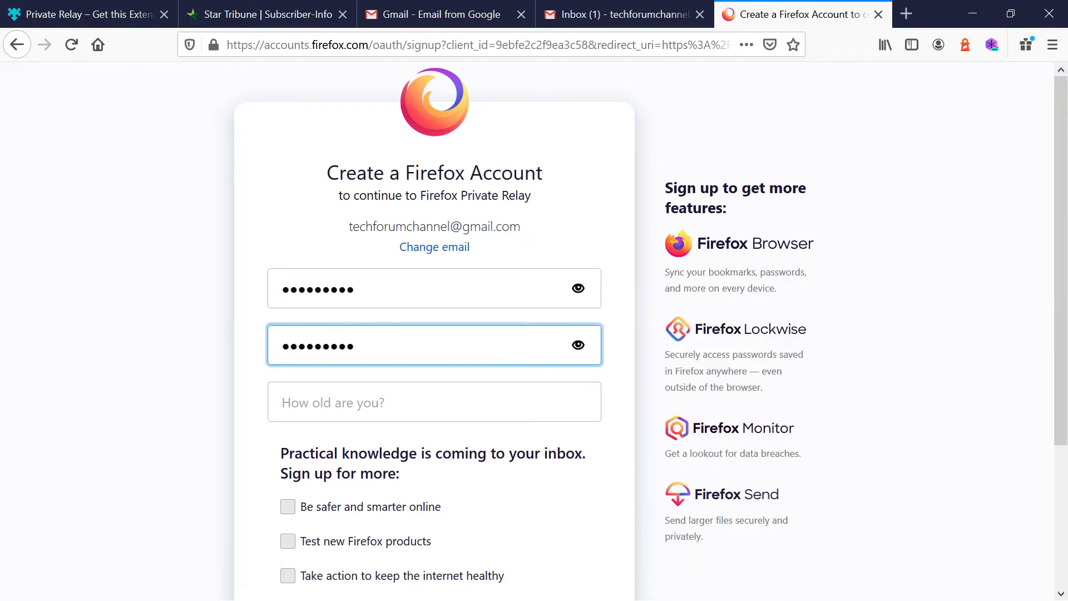
# Enter age 36 and submit the Firefox Accounts sign-up form
pyautogui.click(434, 402)
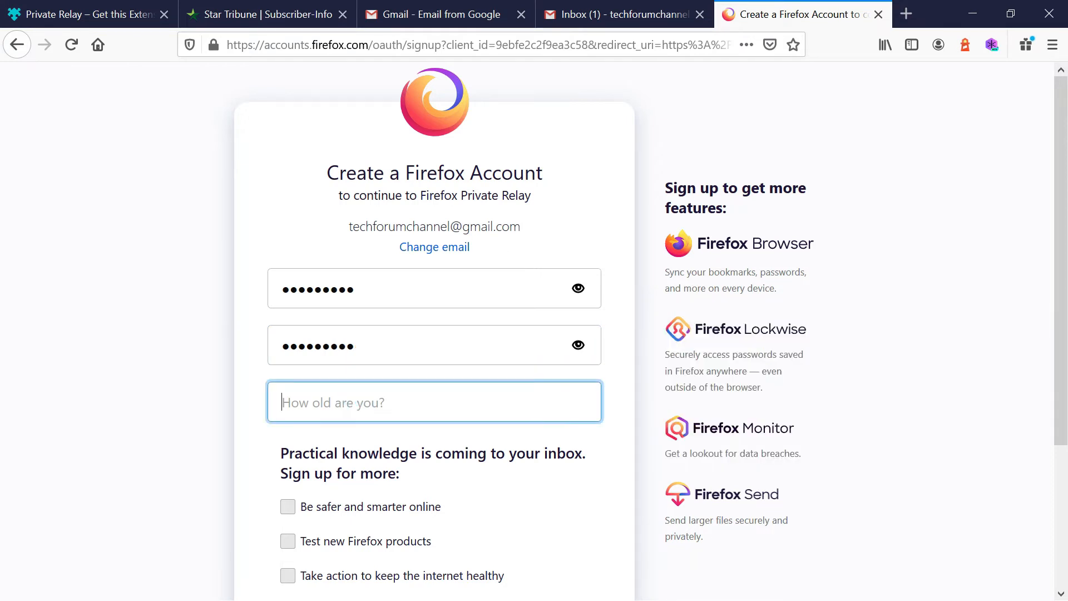
pyautogui.scroll(-3)
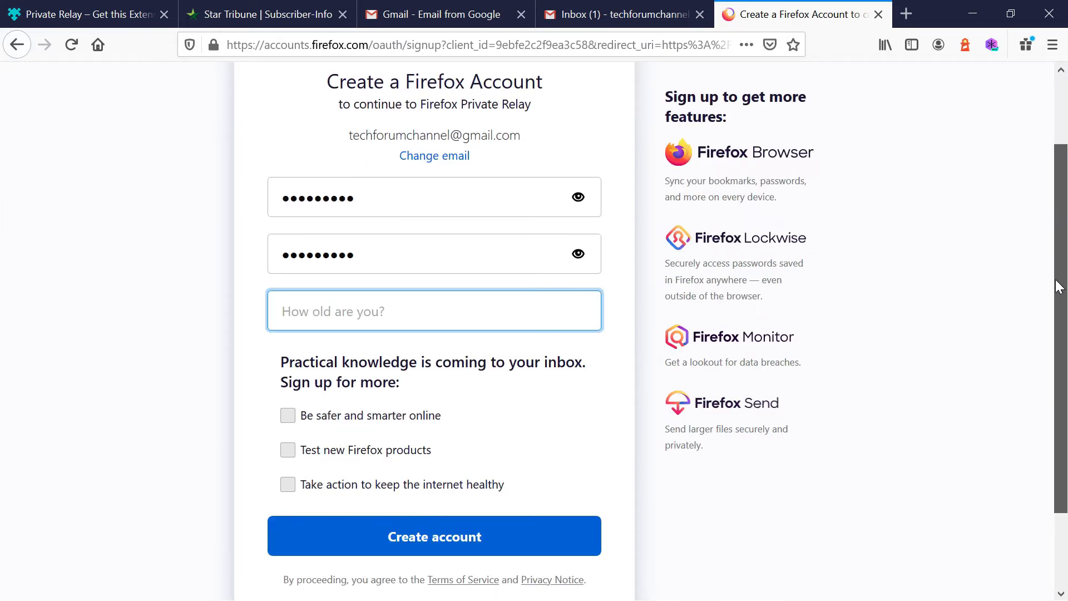
pyautogui.click(434, 492)
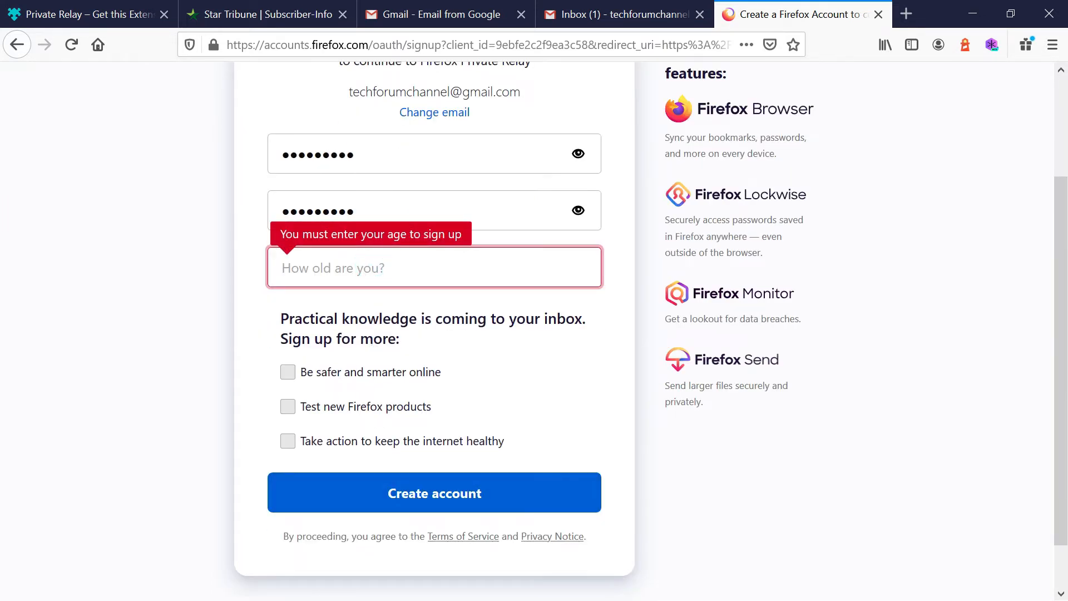
pyautogui.write('3')
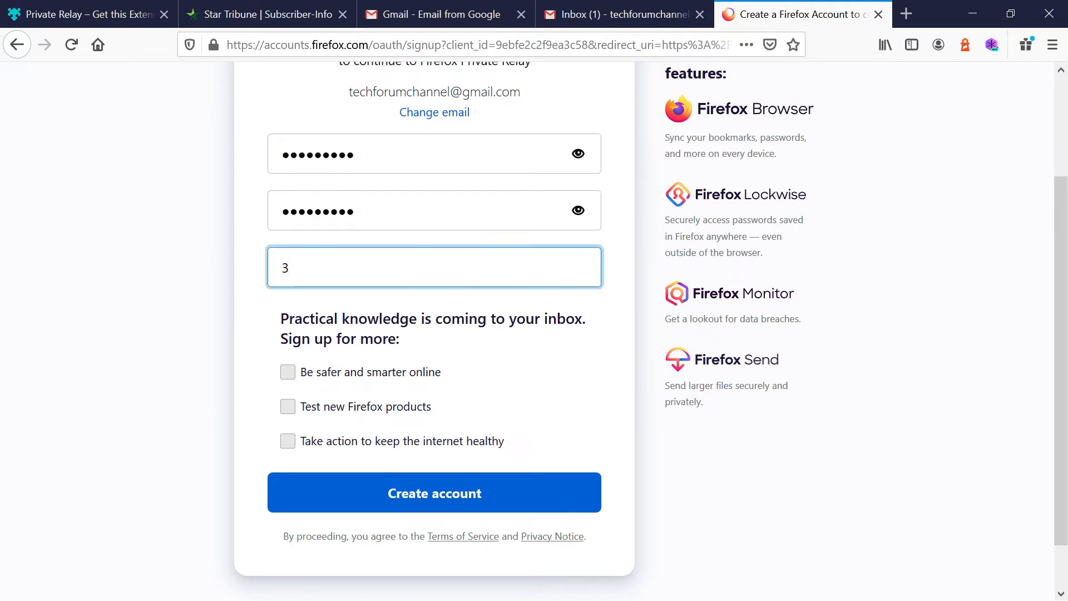
pyautogui.write('6')
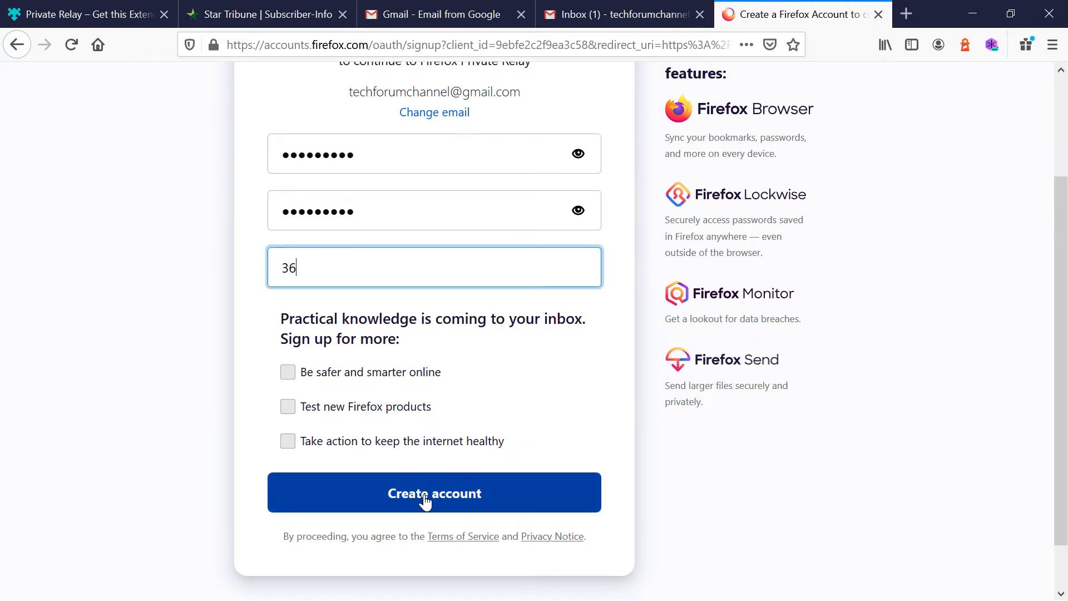
pyautogui.click(434, 491)
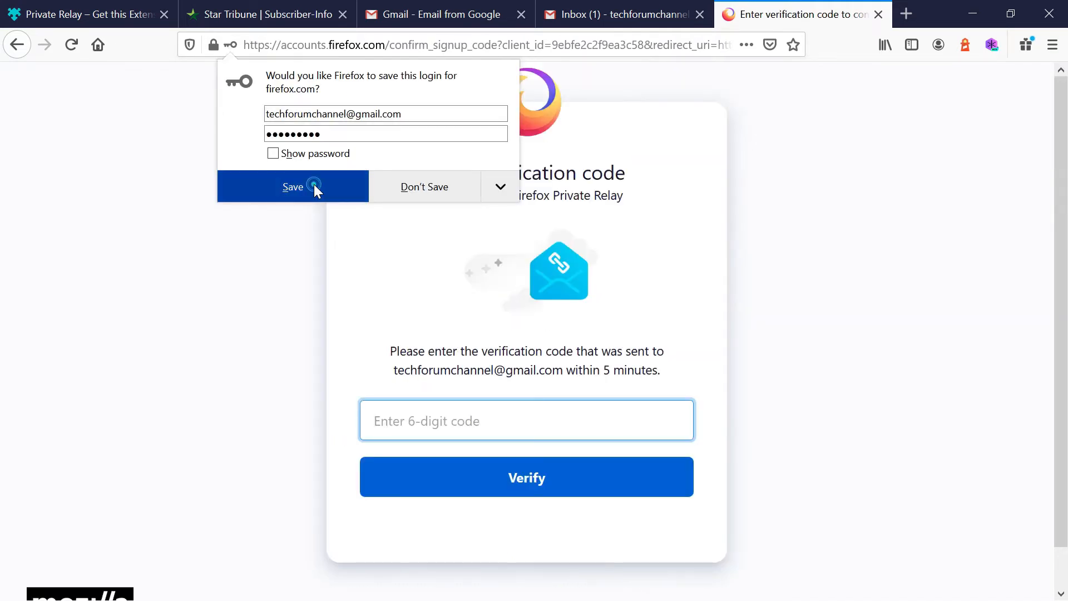
pyautogui.click(294, 187)
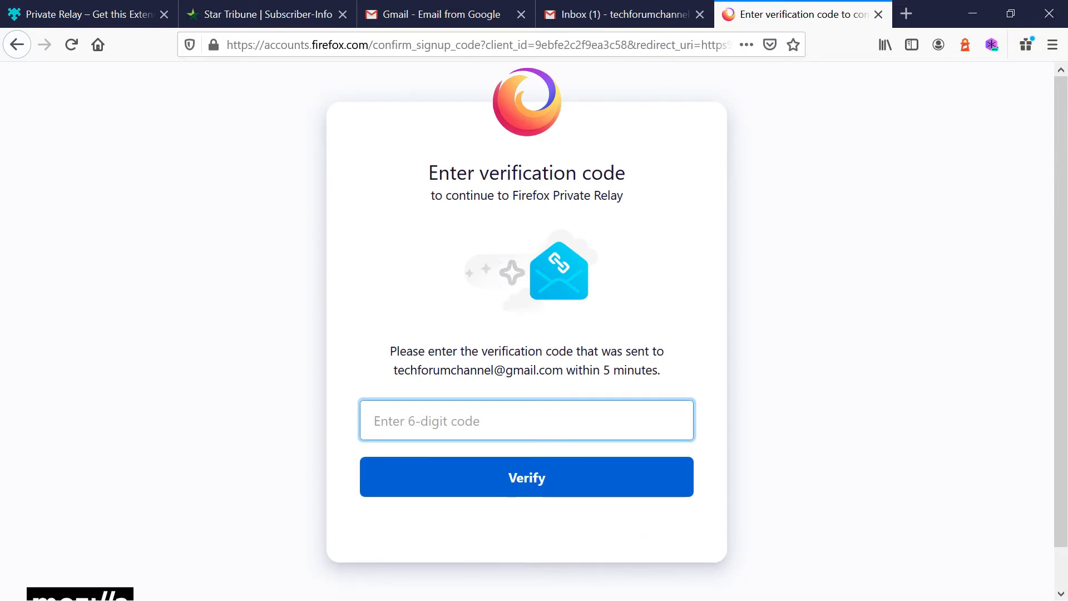
pyautogui.moveTo(513, 24)
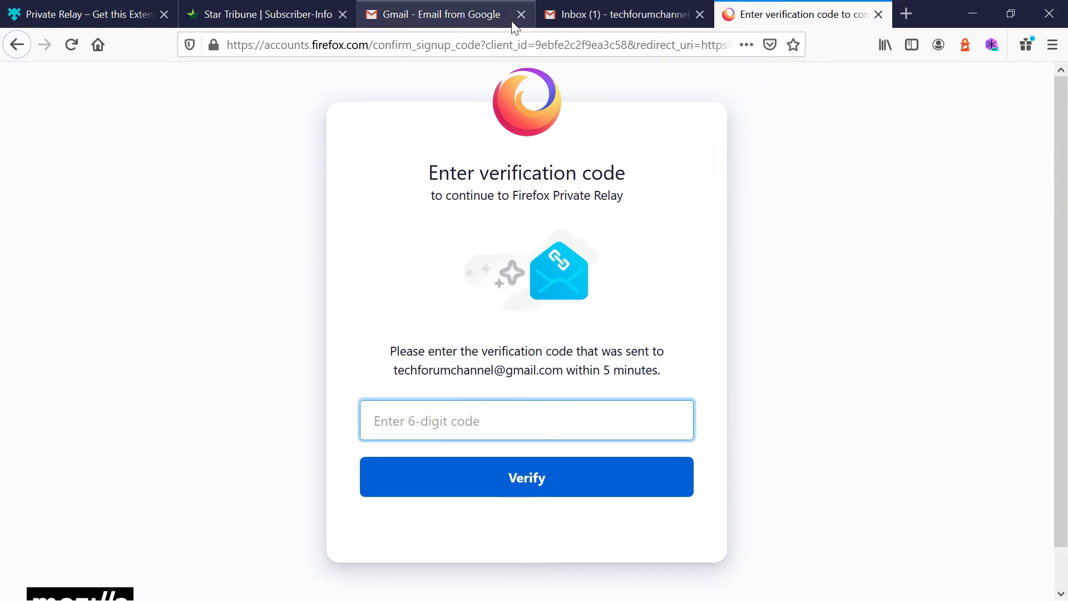
pyautogui.click(620, 14)
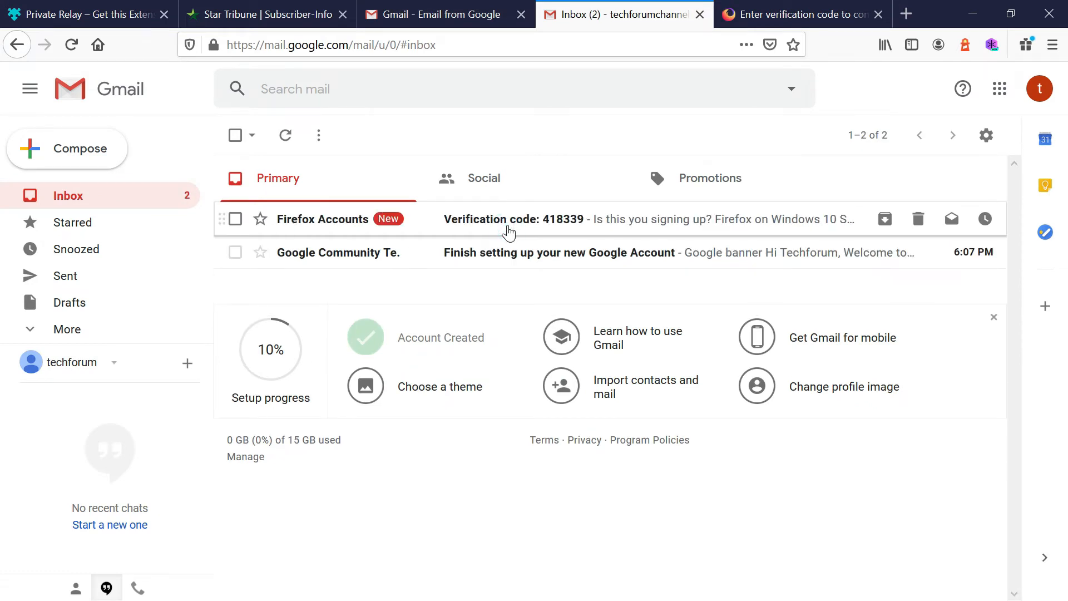
pyautogui.click(513, 219)
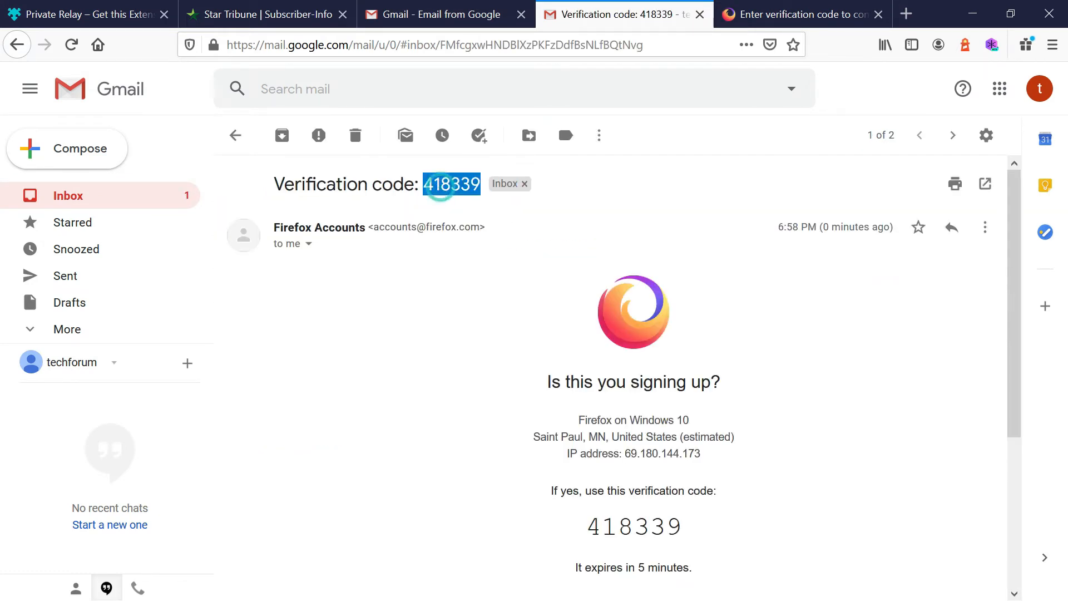
pyautogui.click(800, 14)
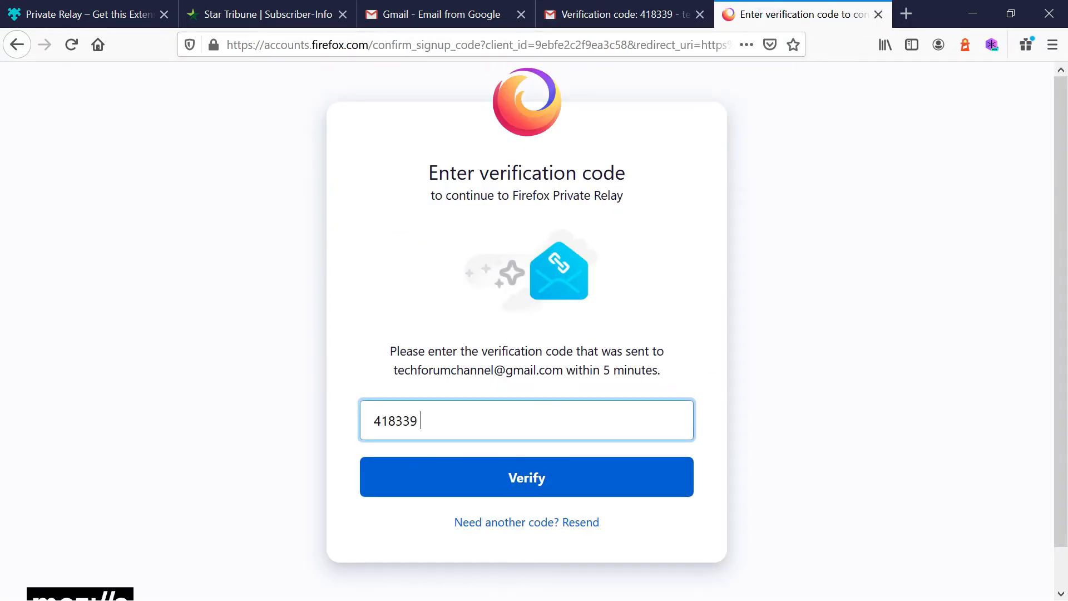
pyautogui.click(526, 476)
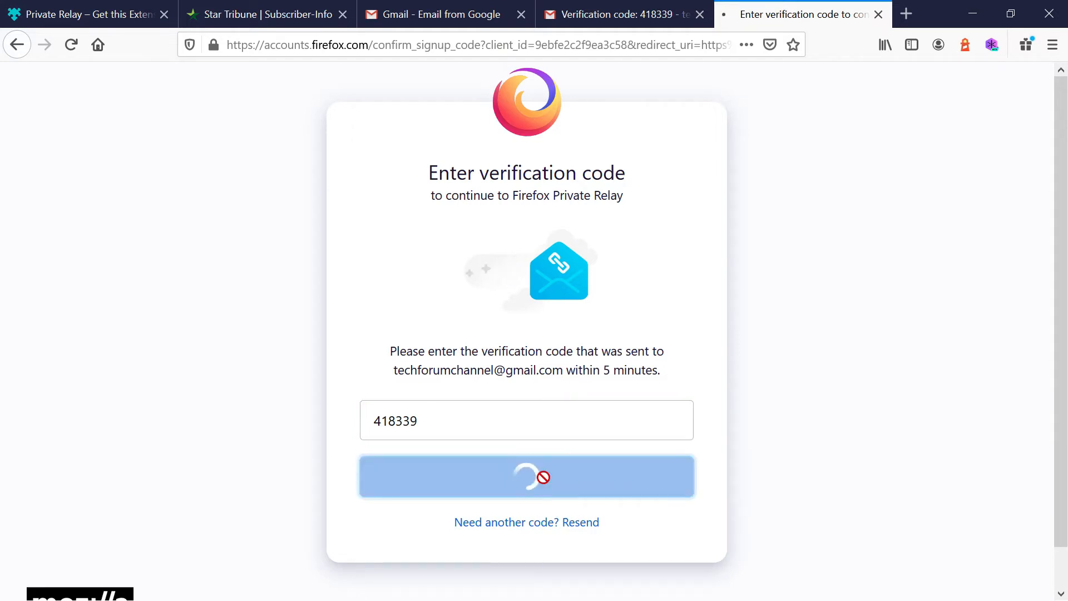
pyautogui.click(527, 476)
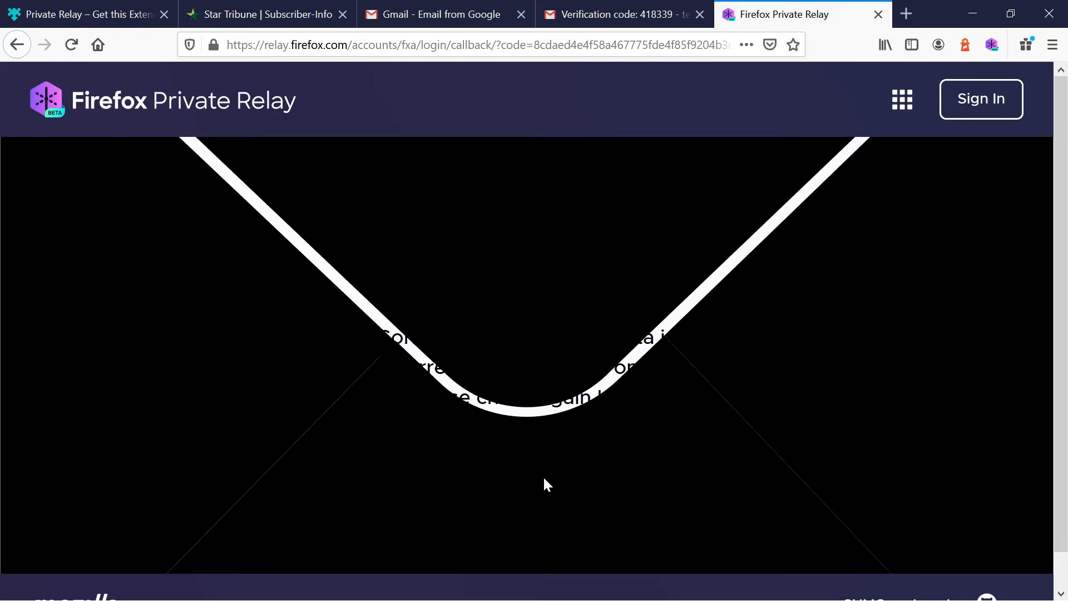
# Switch to the Star Tribune subscriber-information form for the $0.99 digital offer
pyautogui.scroll(-3)
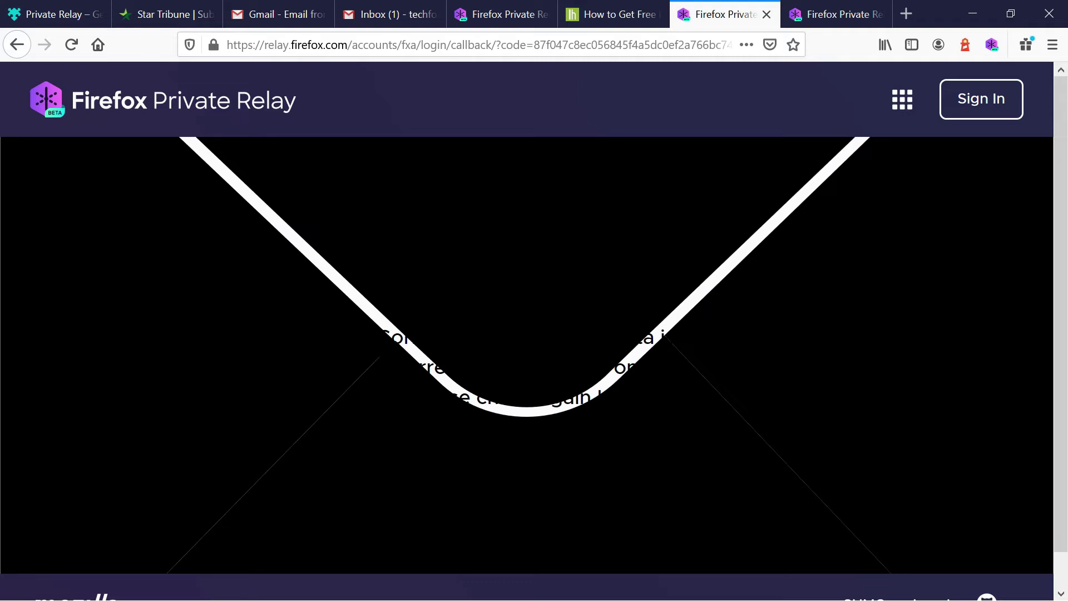
pyautogui.click(167, 15)
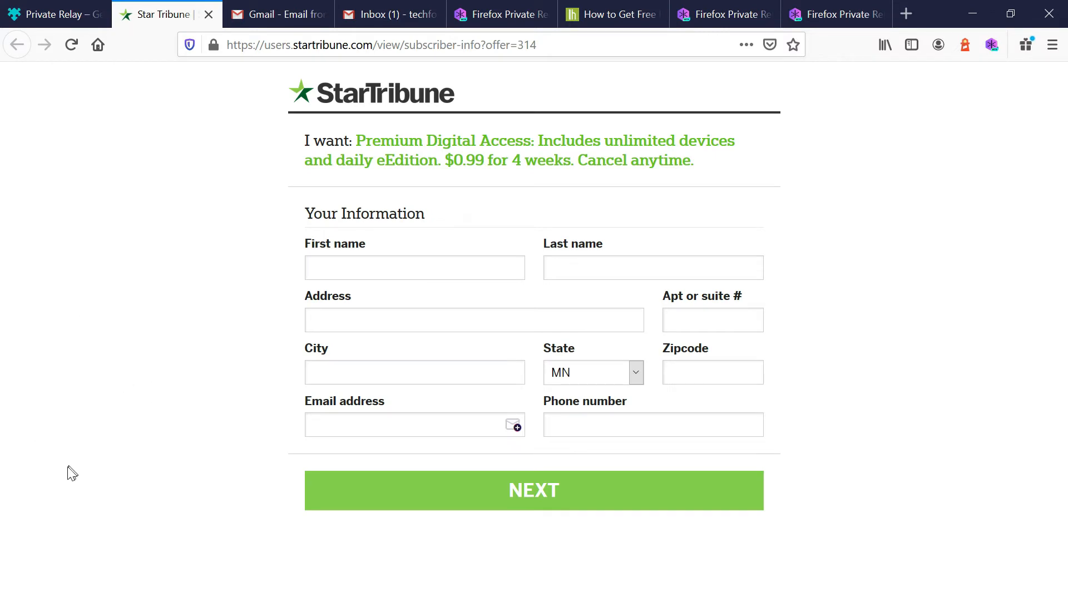
# Try the Private Relay panel on the Email address field, check Gmail, and return to the form
pyautogui.click(408, 425)
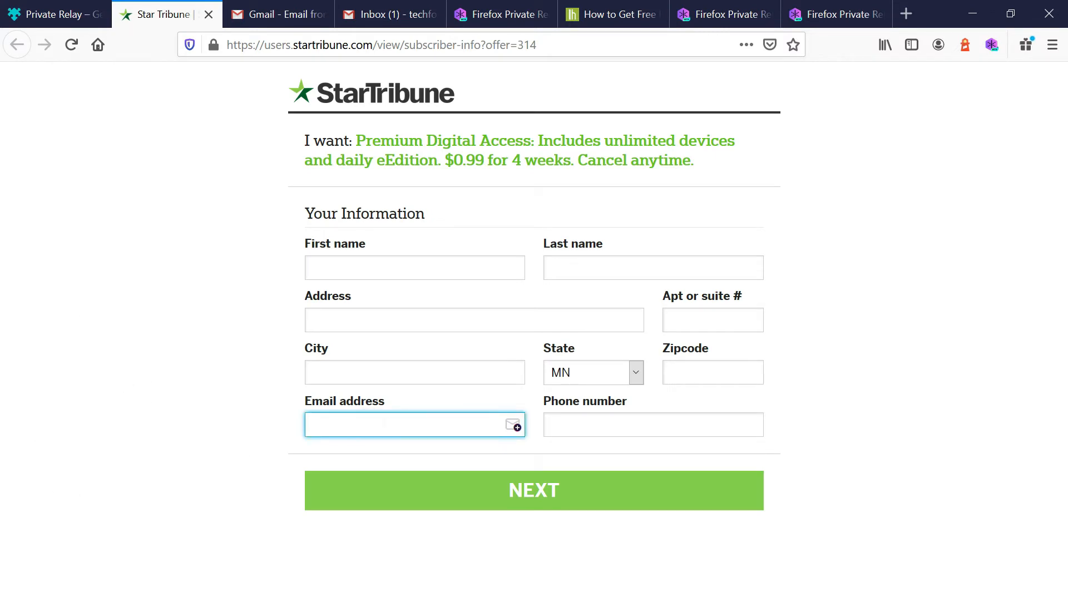
pyautogui.click(991, 45)
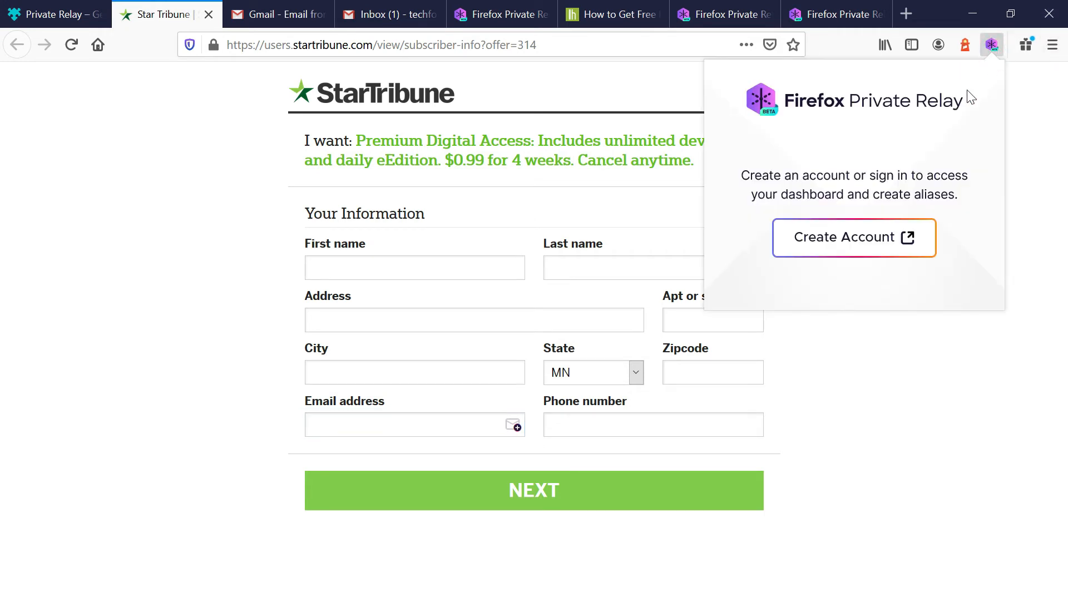
pyautogui.moveTo(877, 156)
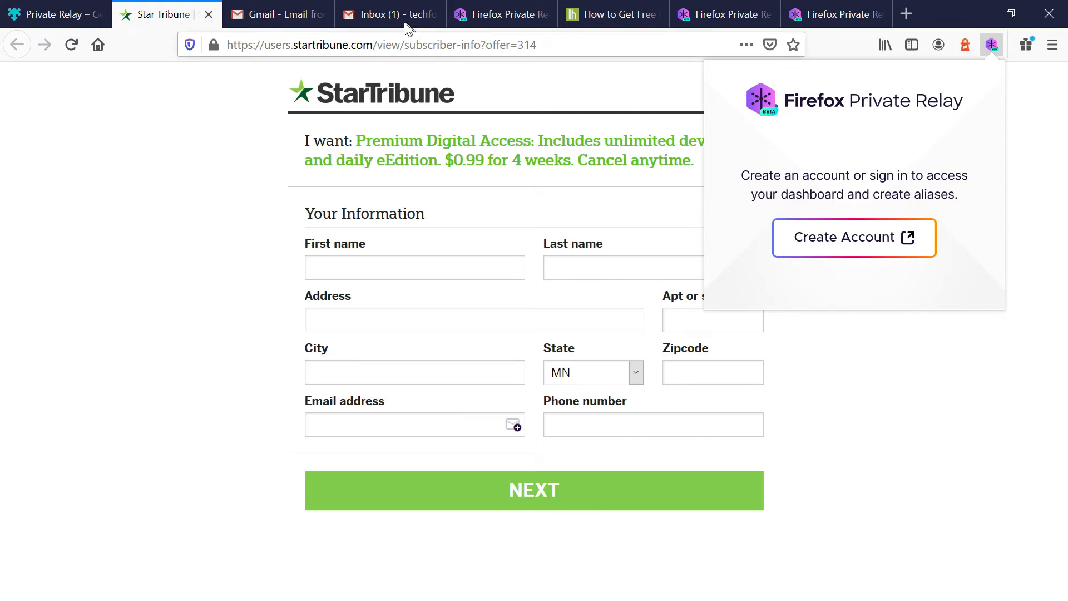
pyautogui.click(385, 15)
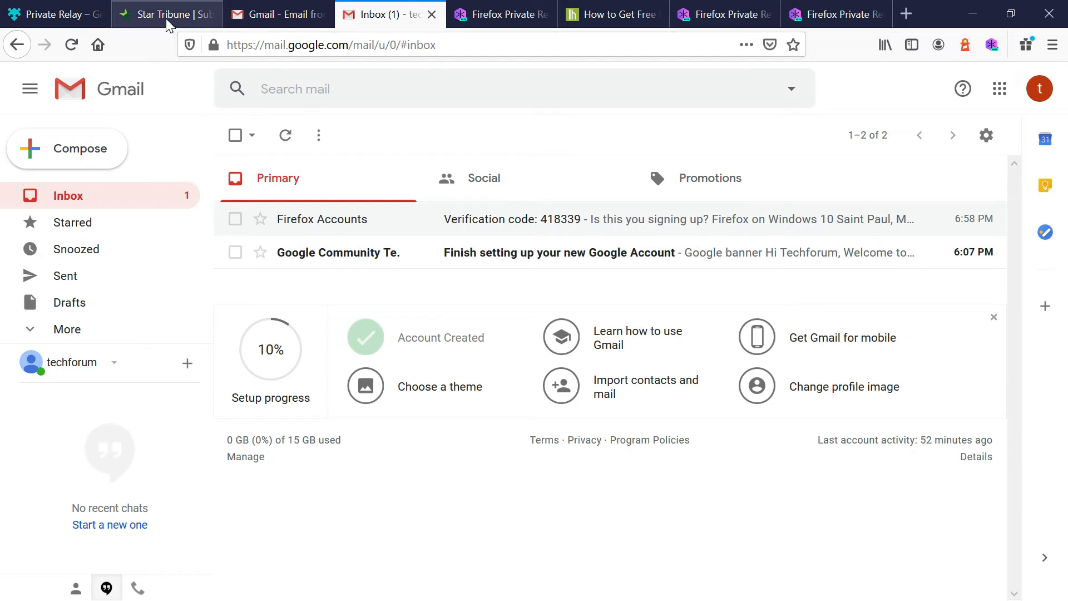
pyautogui.click(167, 14)
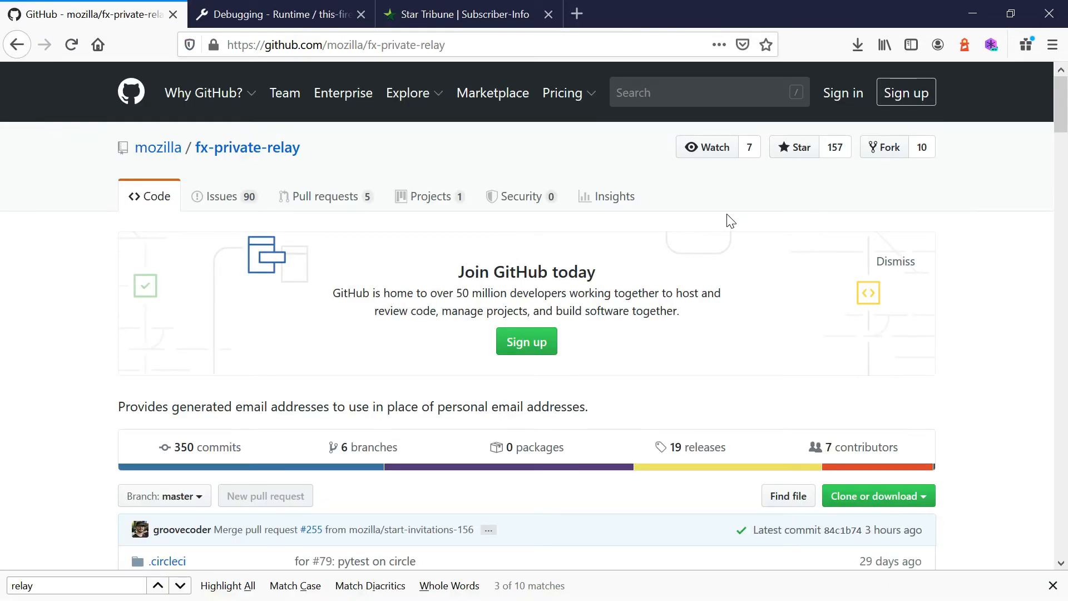
pyautogui.moveTo(428, 120)
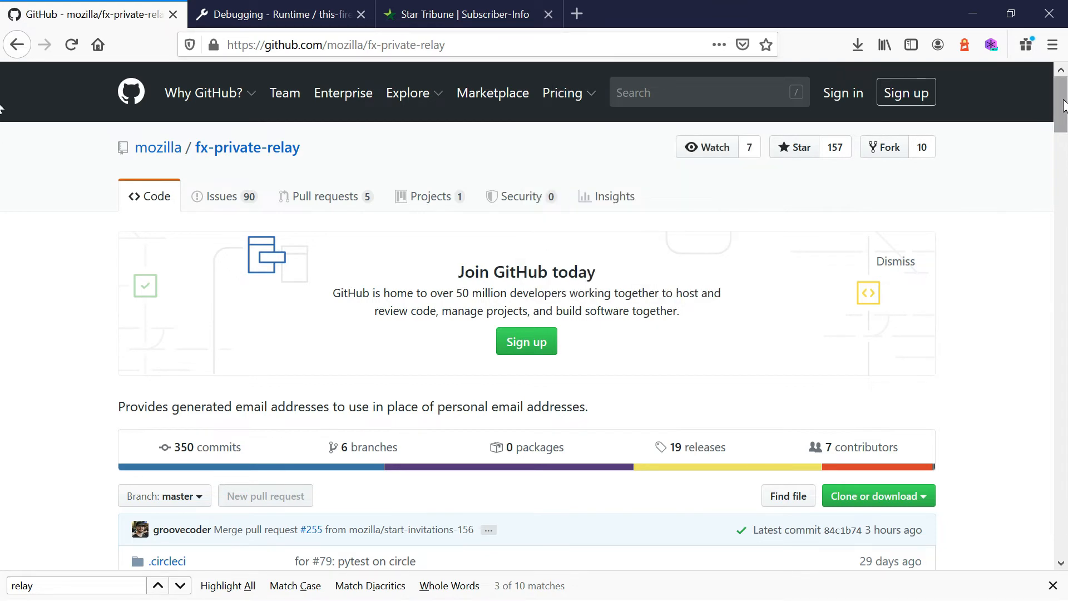
# Read the fx-private-relay README's local setup instructions, then go to the extension debugging page
pyautogui.scroll(-3)
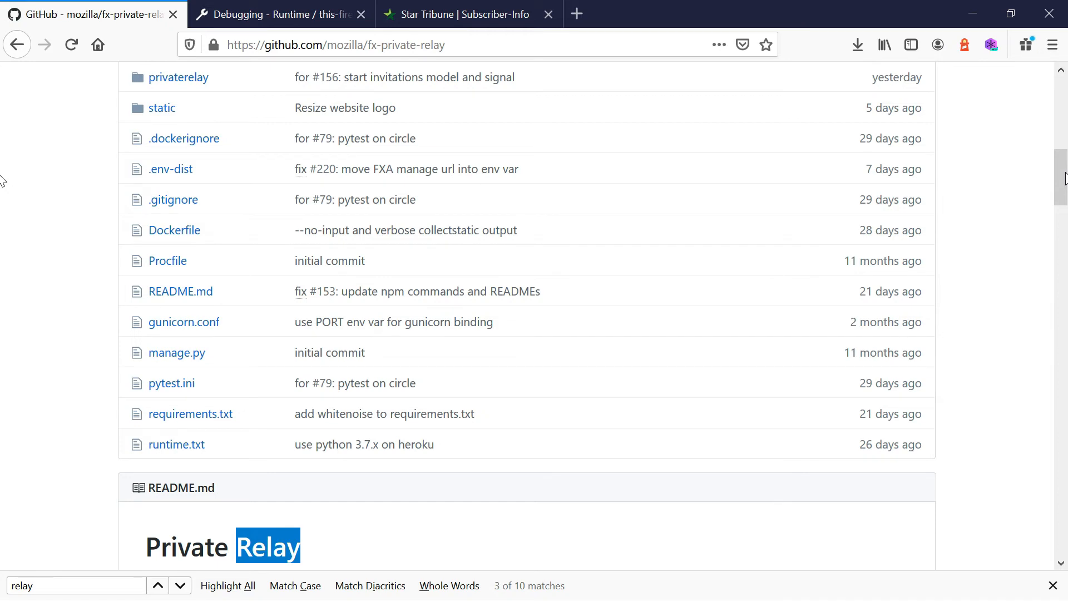
pyautogui.scroll(-3)
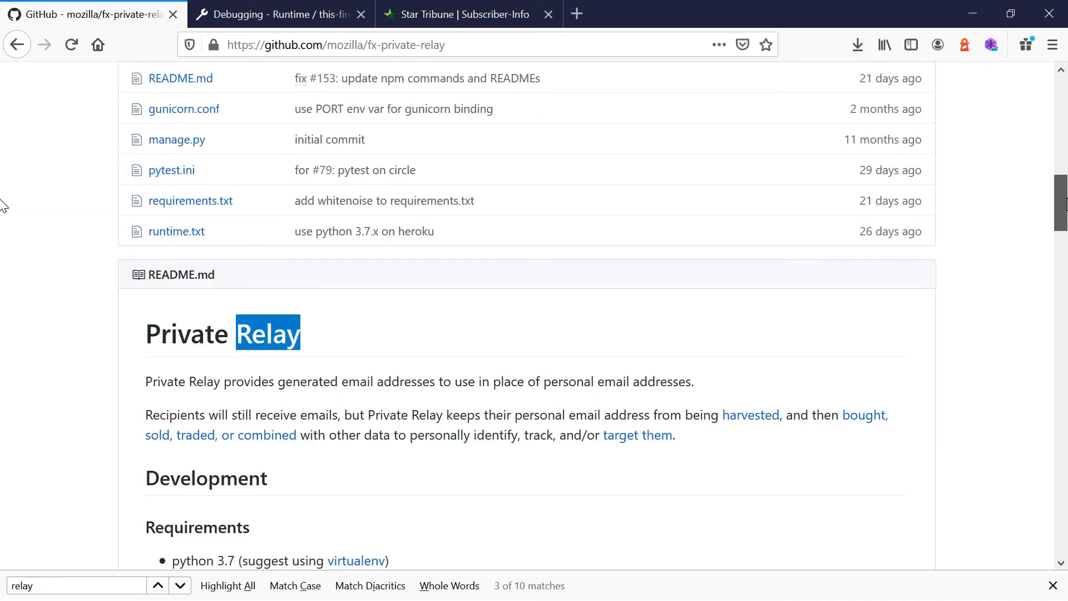
pyautogui.scroll(-3)
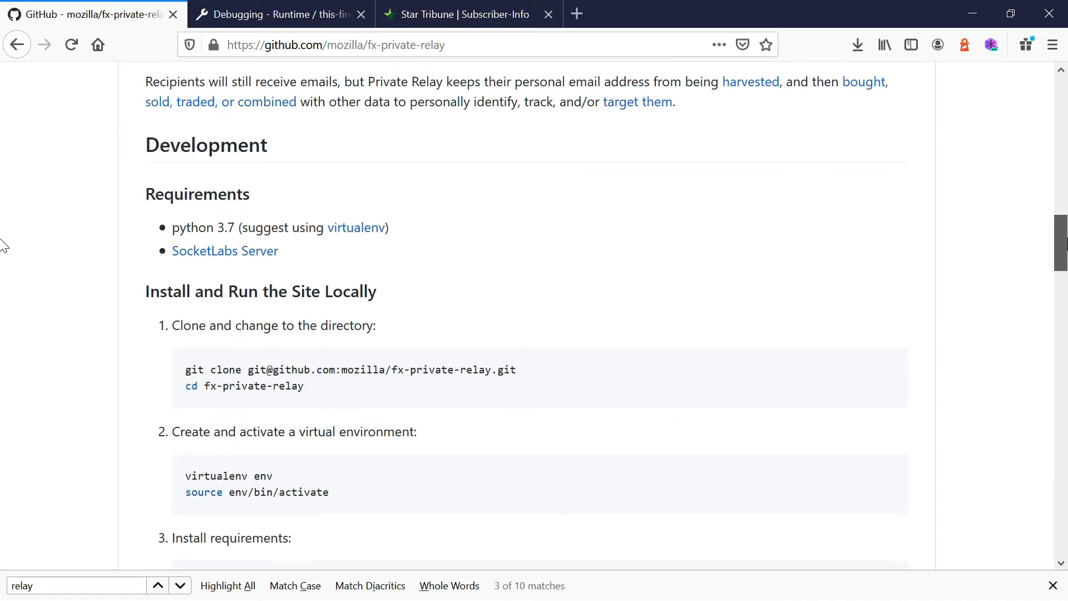
pyautogui.scroll(-3)
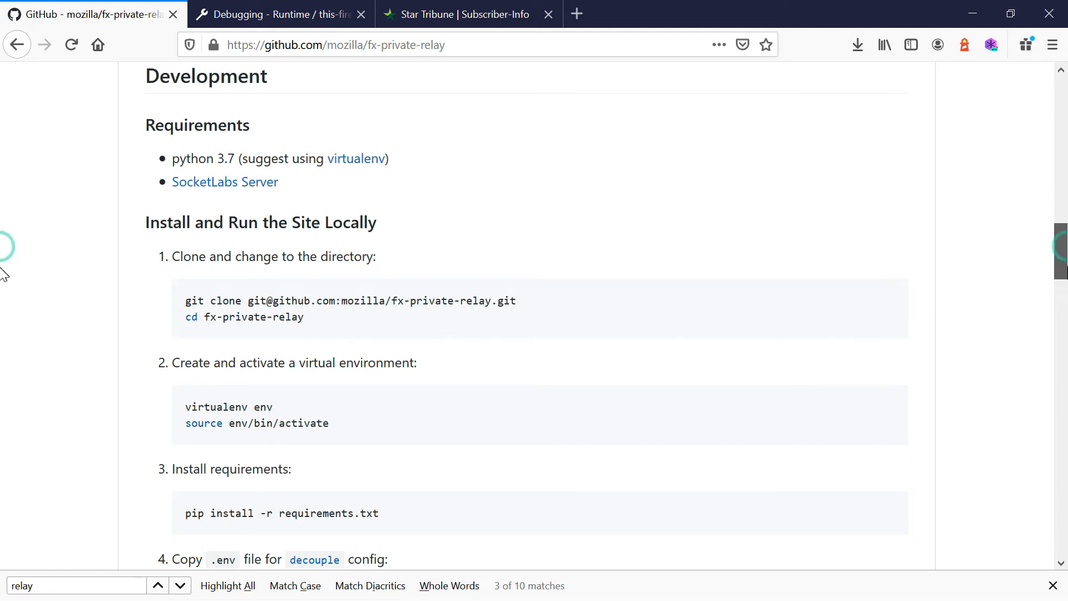
pyautogui.scroll(-3)
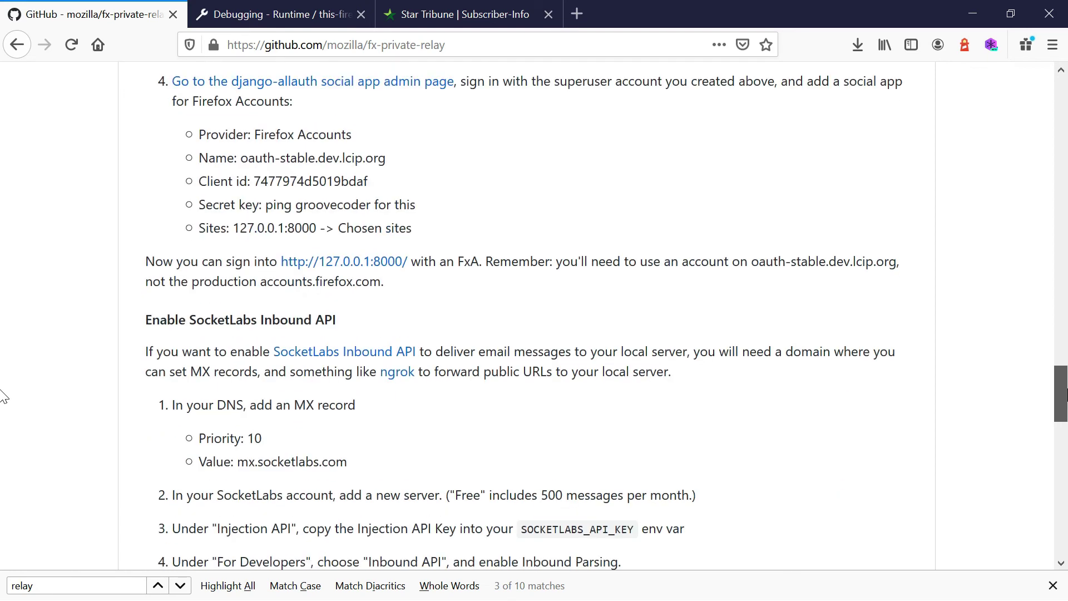
pyautogui.scroll(-3)
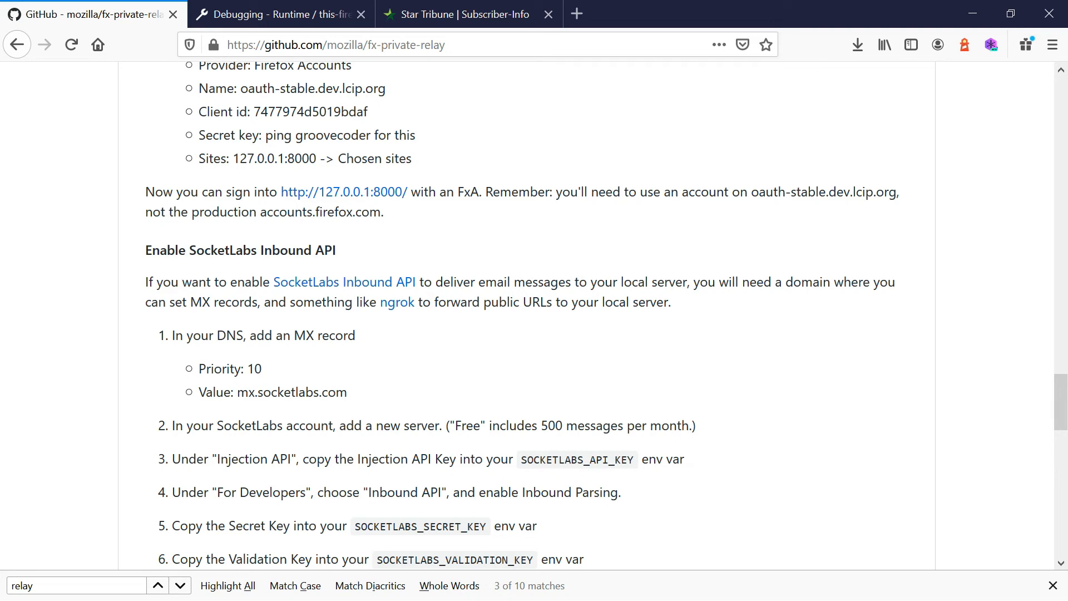
pyautogui.click(280, 14)
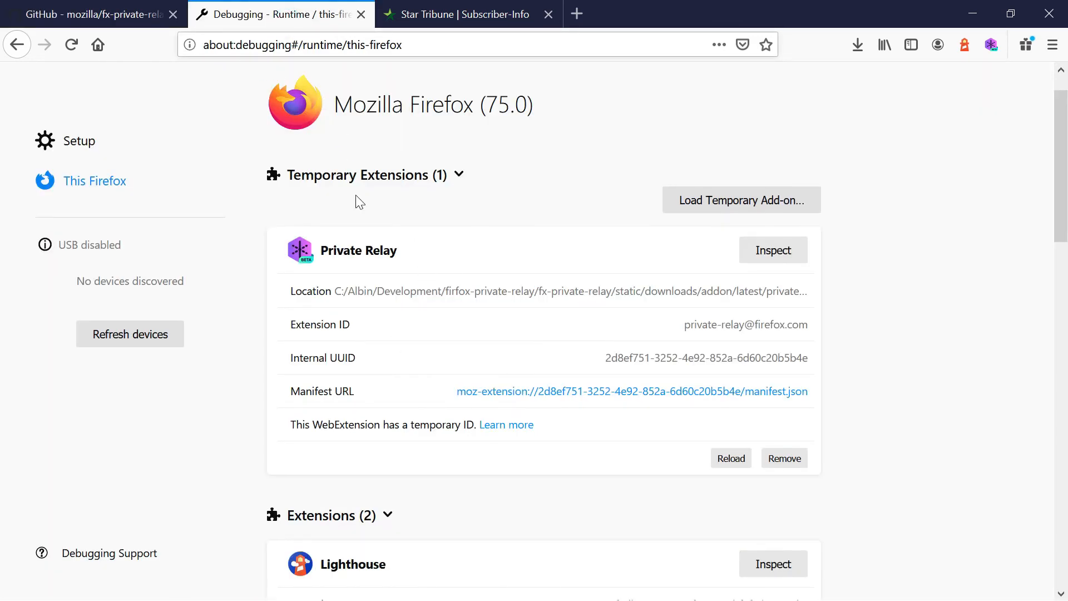
pyautogui.click(755, 201)
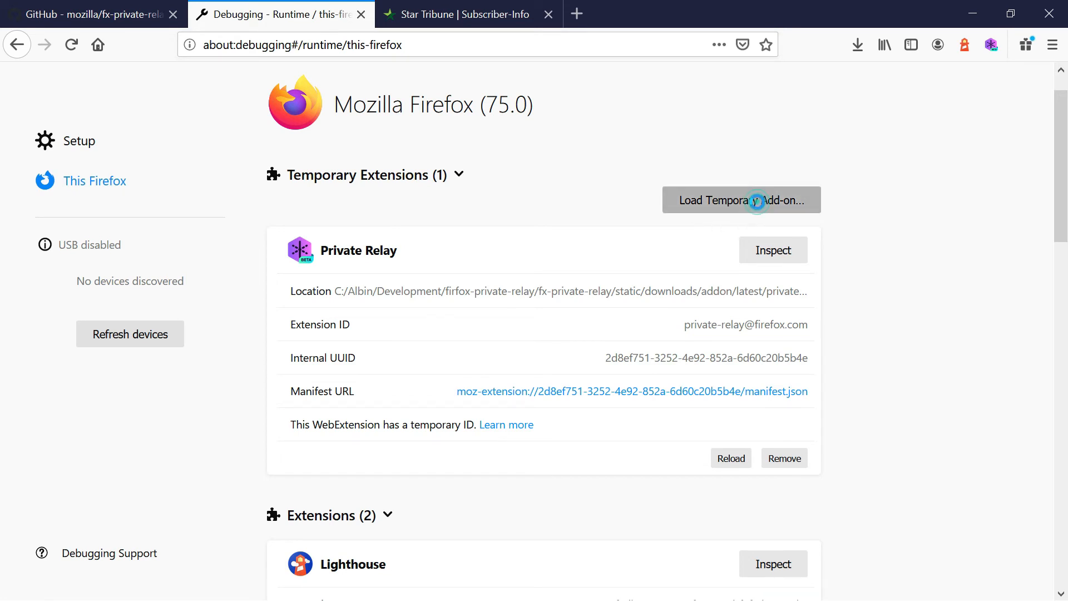
pyautogui.click(754, 200)
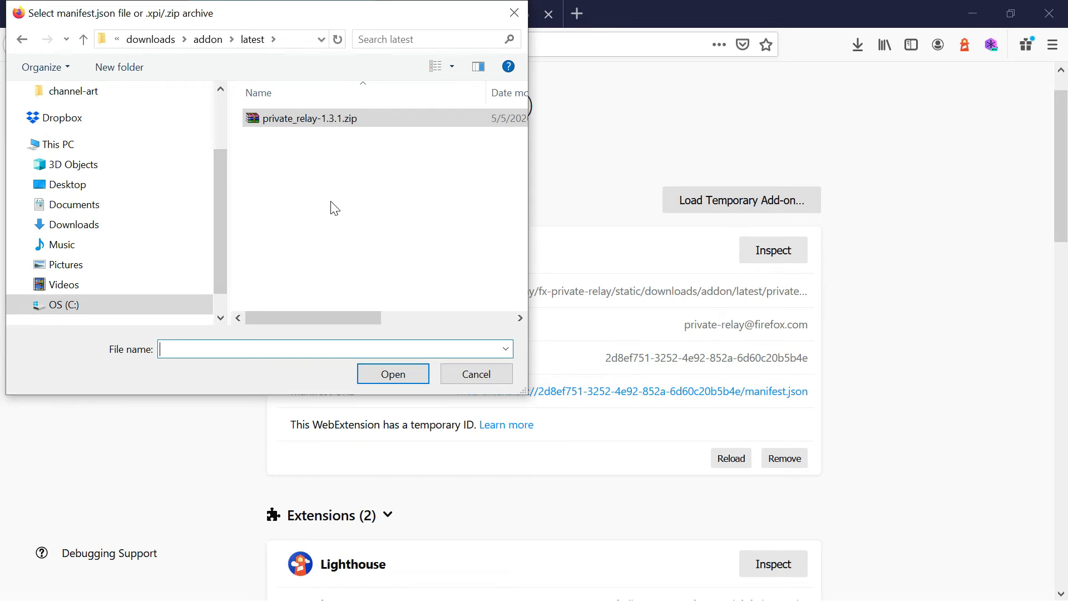
pyautogui.moveTo(315, 154)
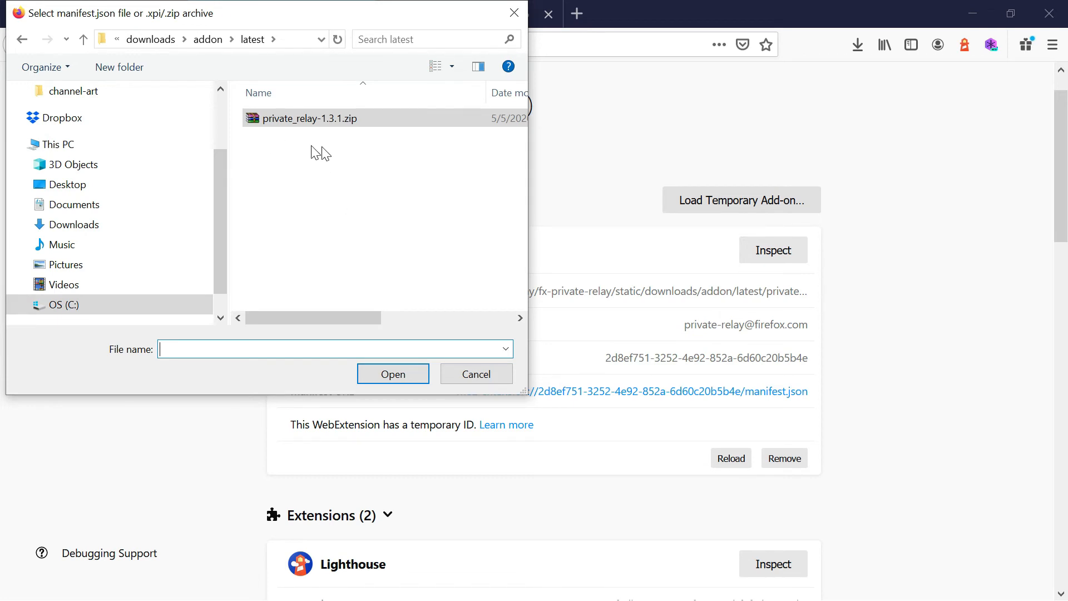
pyautogui.moveTo(331, 143)
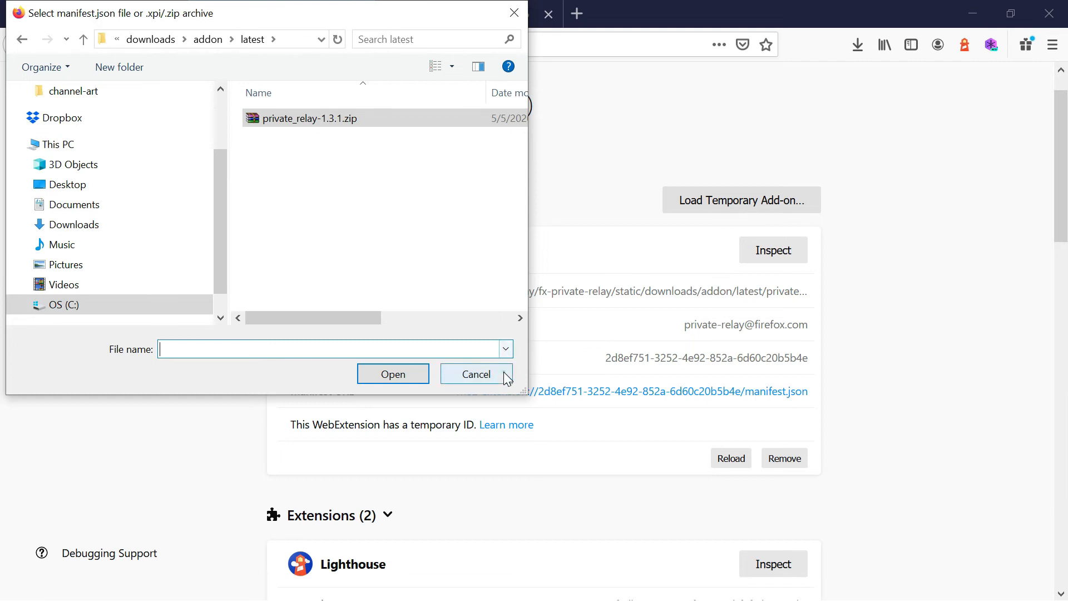
pyautogui.click(476, 374)
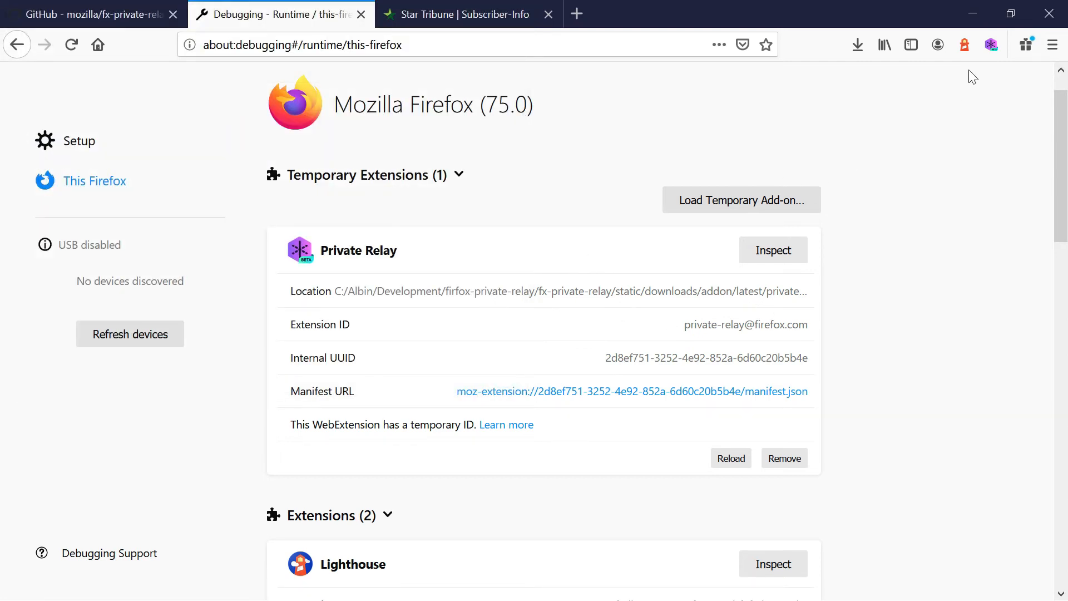
pyautogui.moveTo(992, 44)
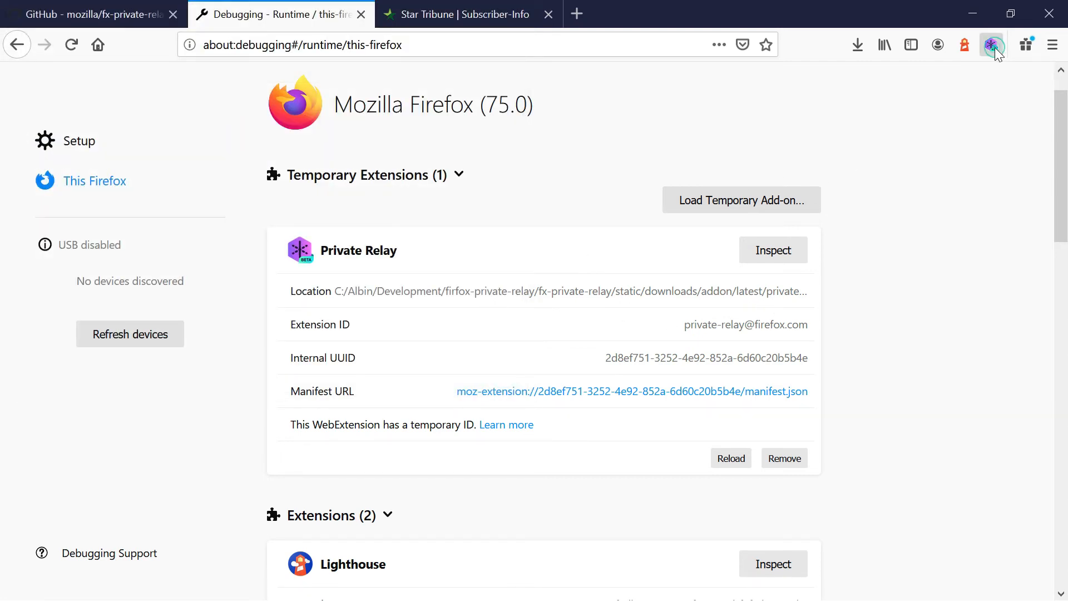
pyautogui.click(990, 44)
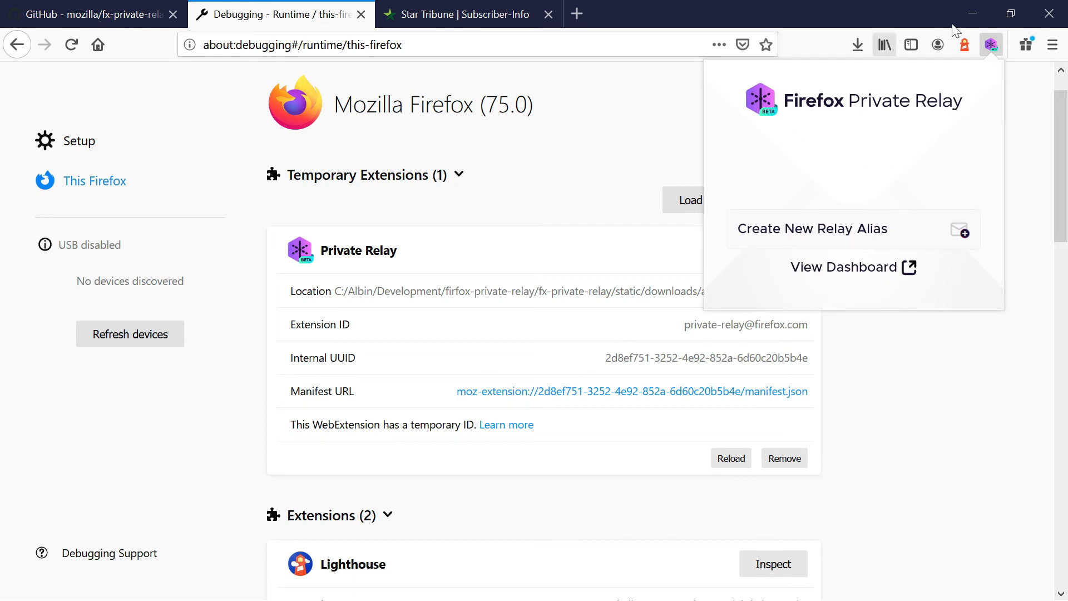
pyautogui.moveTo(800, 187)
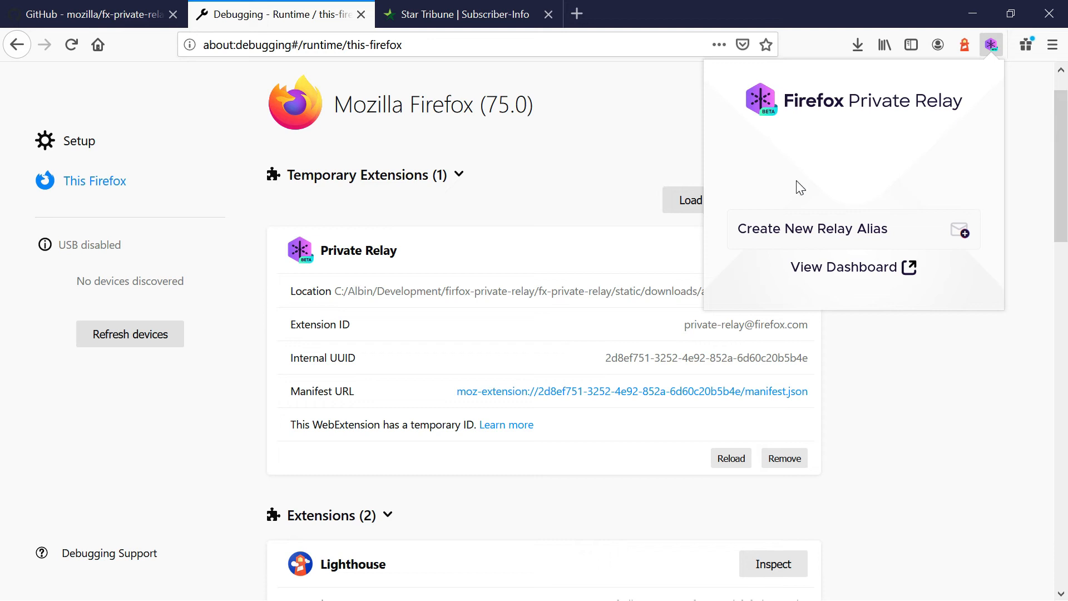
pyautogui.moveTo(865, 158)
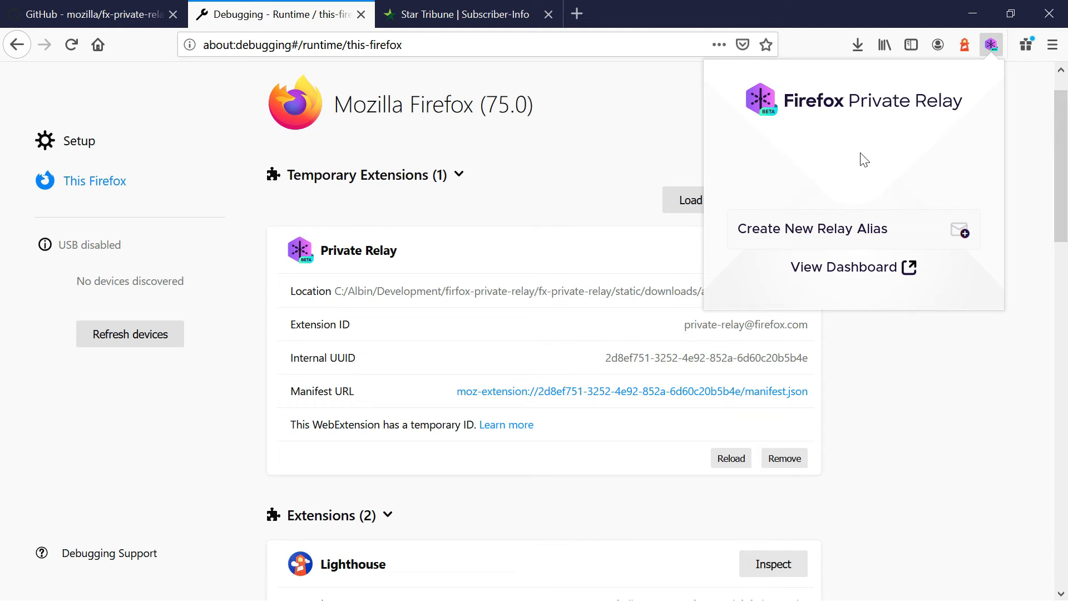
pyautogui.moveTo(878, 167)
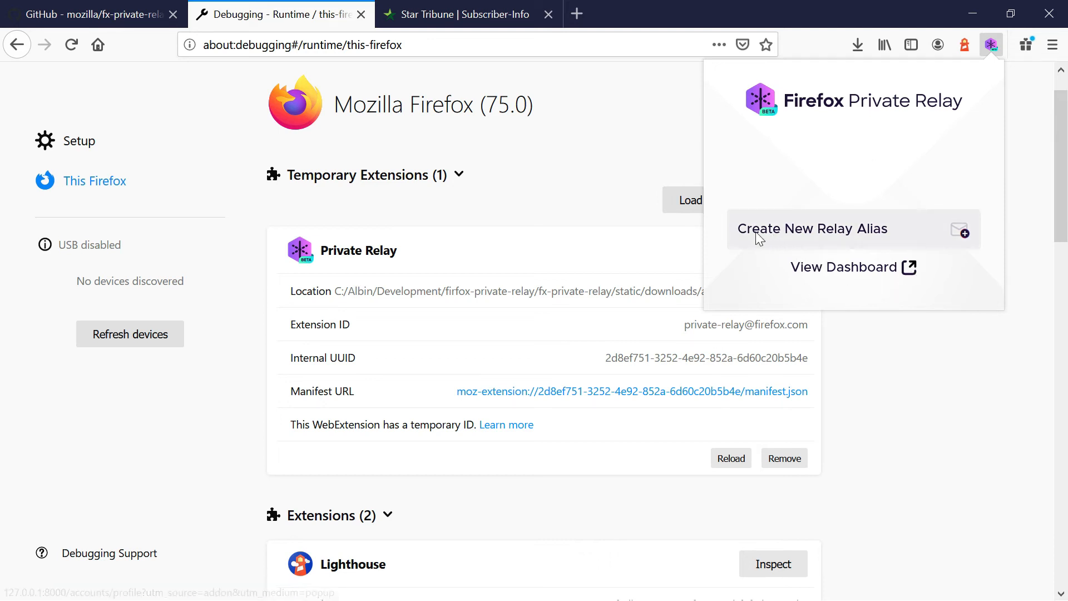
pyautogui.moveTo(910, 251)
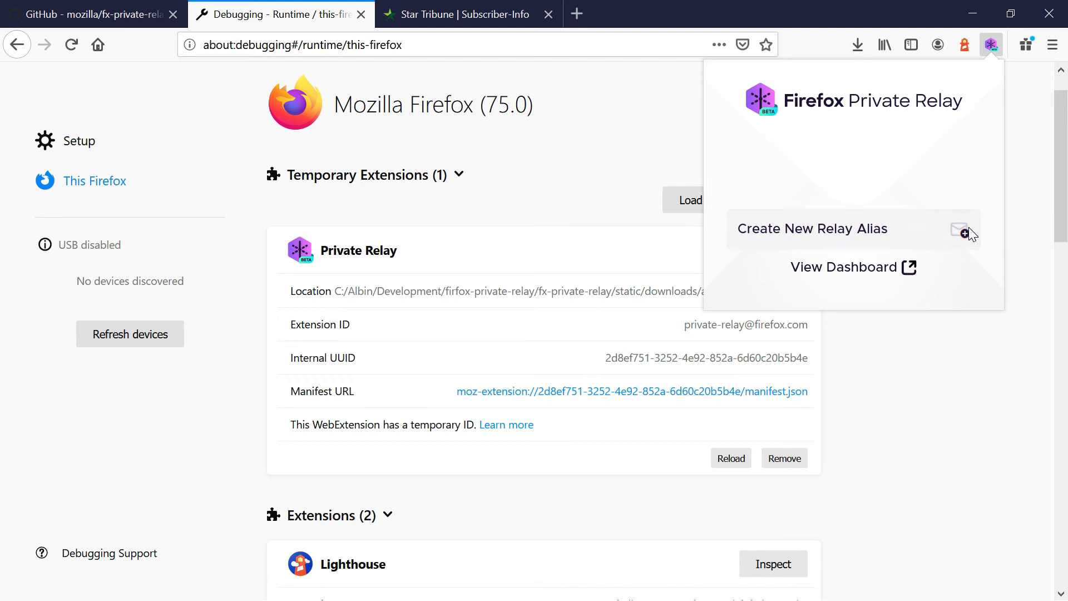
pyautogui.click(960, 229)
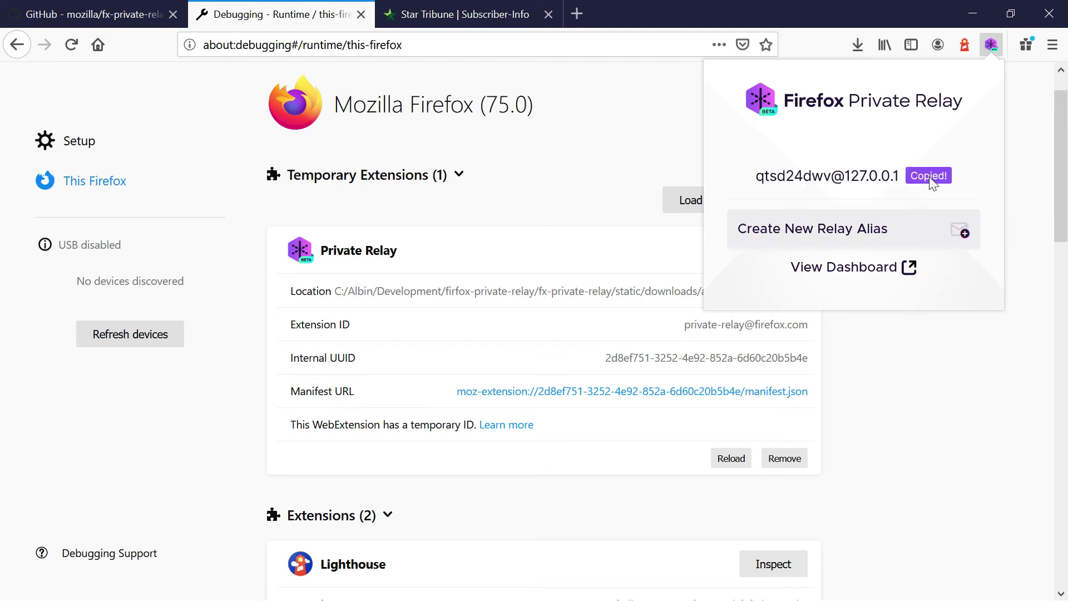
pyautogui.moveTo(832, 195)
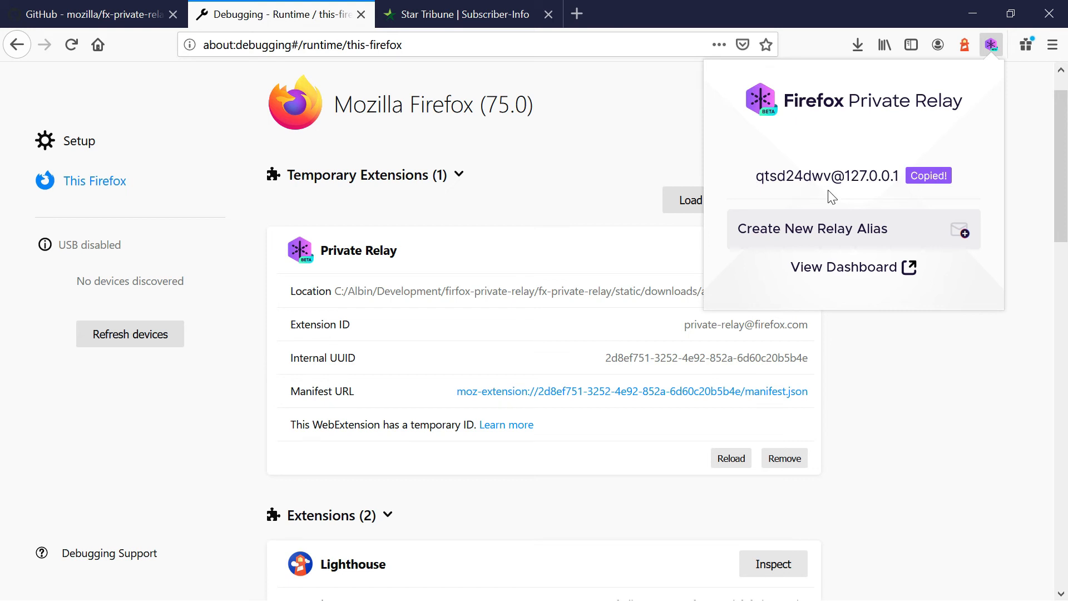
pyautogui.moveTo(876, 194)
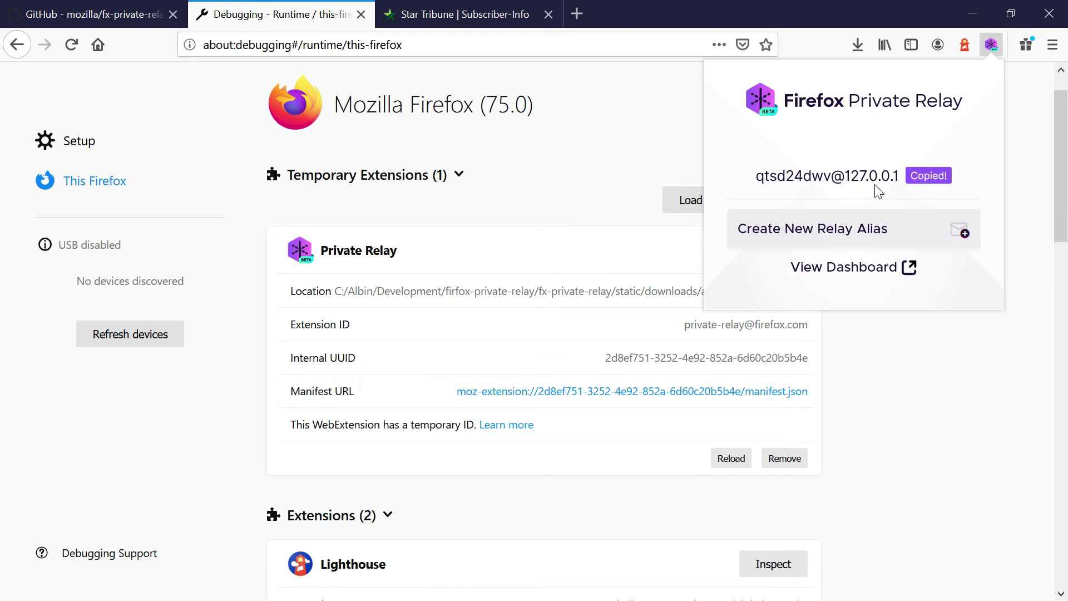
pyautogui.moveTo(904, 283)
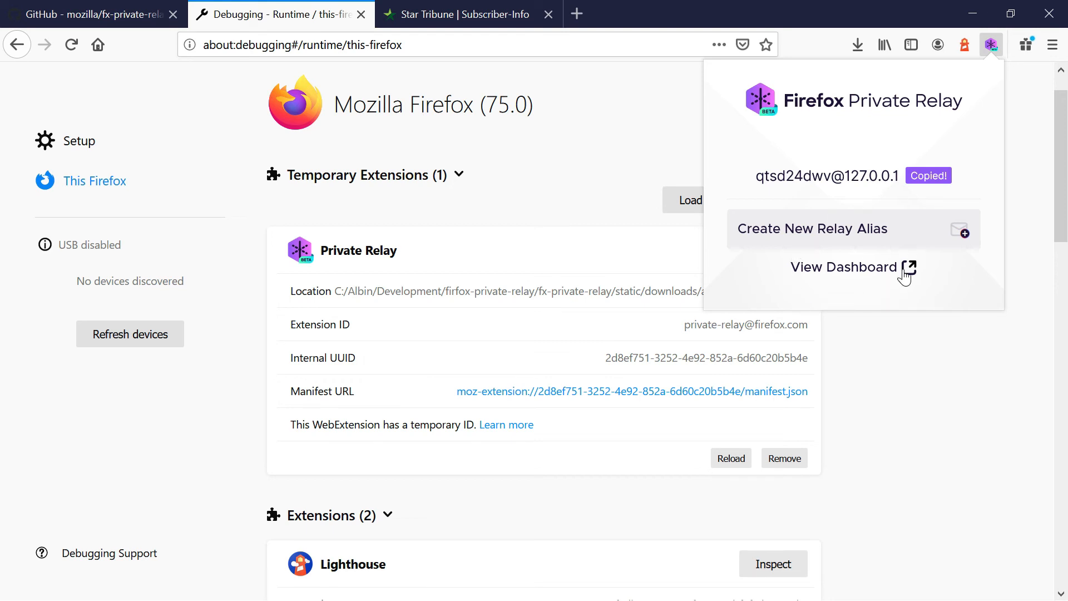
pyautogui.click(844, 267)
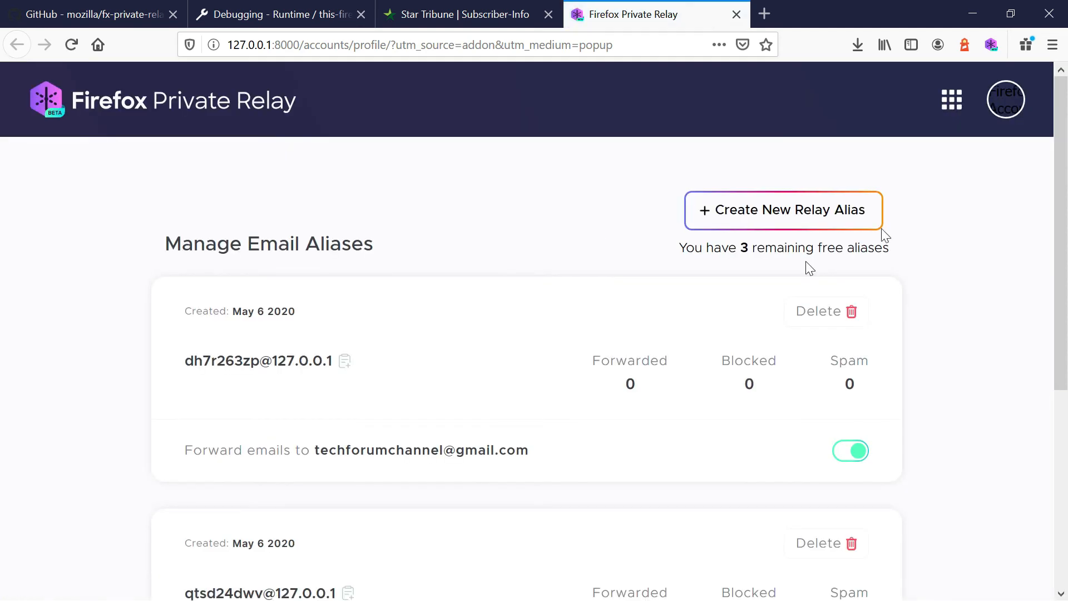
# Review the two aliases' forwarding settings, then switch to the Star Tribune form
pyautogui.scroll(-3)
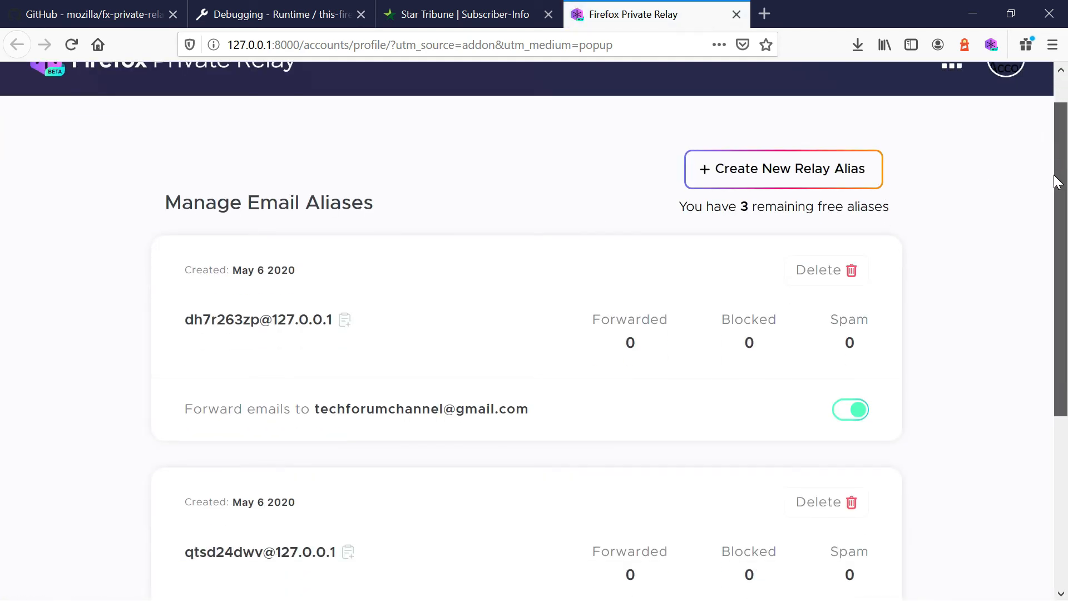
pyautogui.scroll(-3)
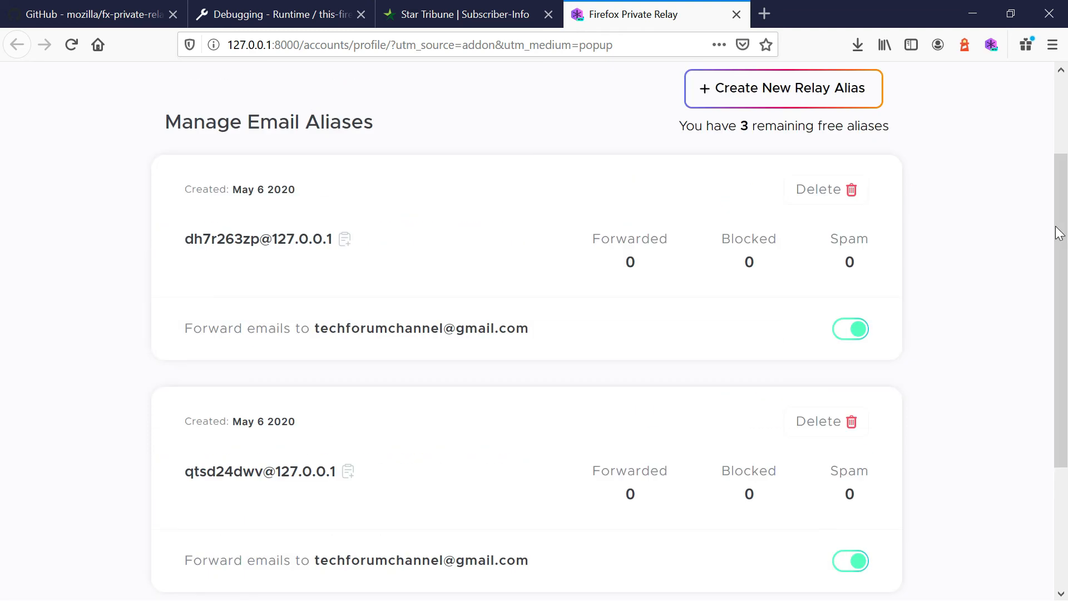
pyautogui.moveTo(189, 250)
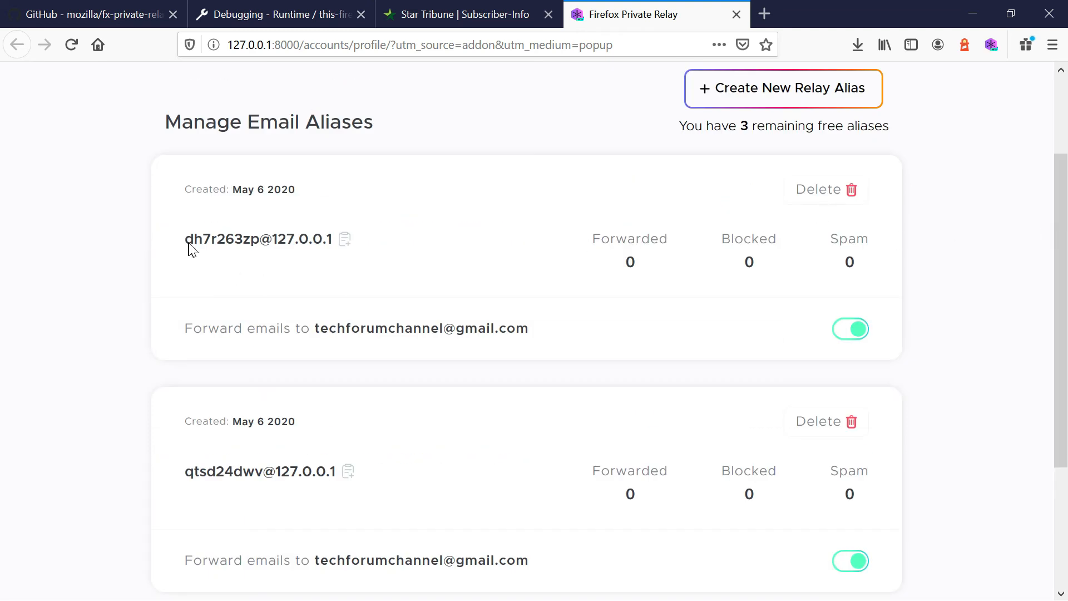
pyautogui.moveTo(214, 358)
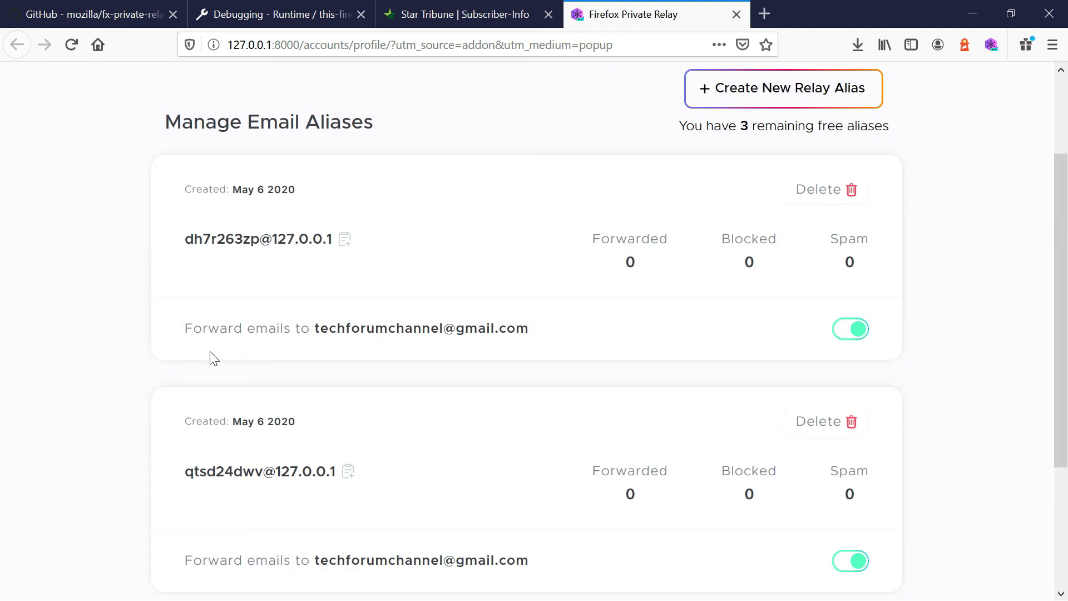
pyautogui.moveTo(367, 361)
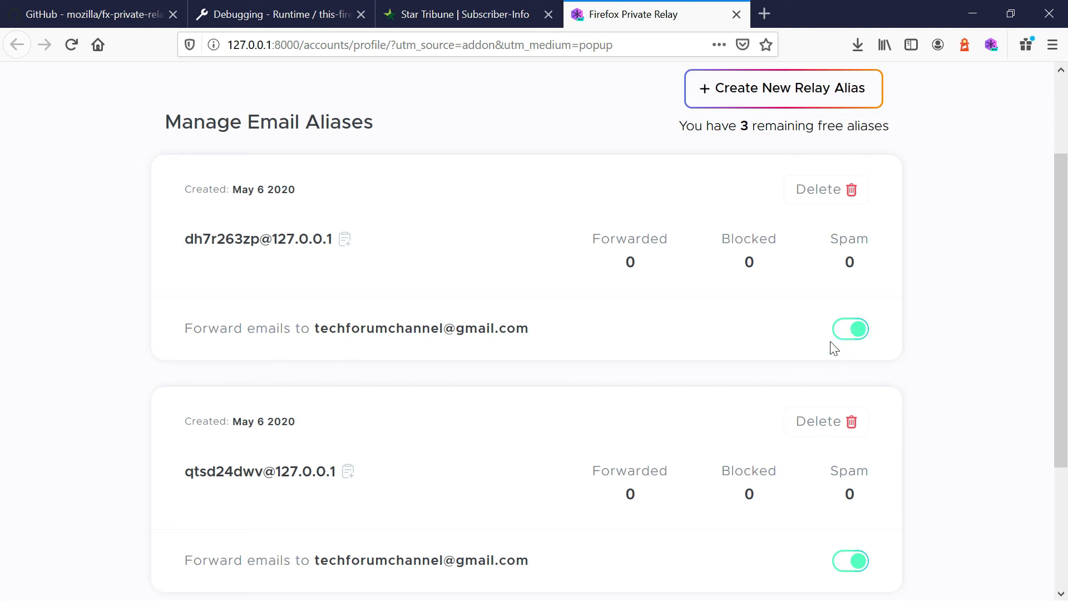
pyautogui.moveTo(697, 276)
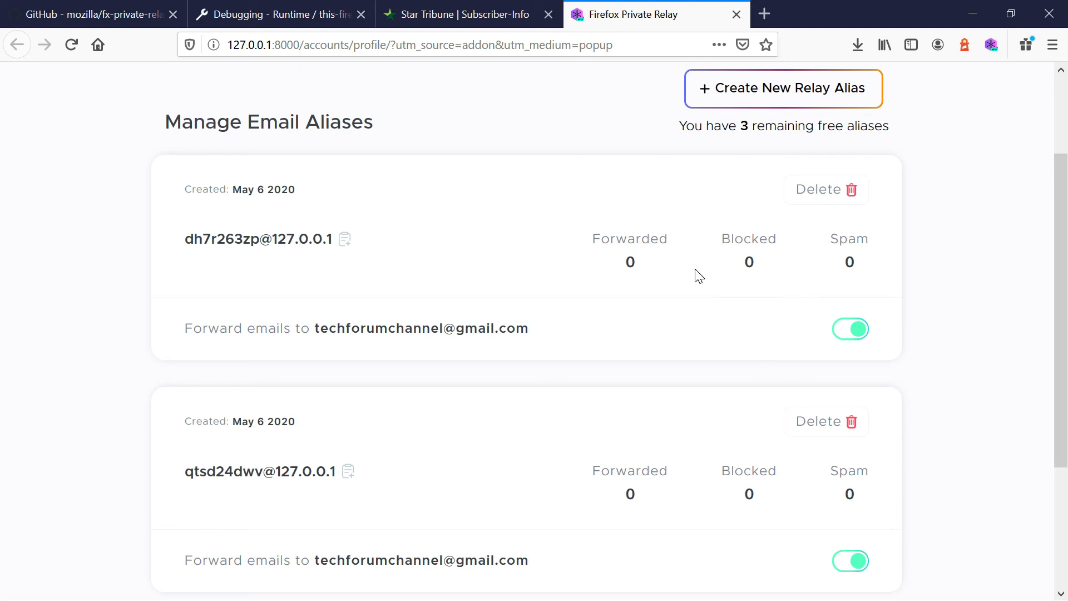
pyautogui.moveTo(204, 265)
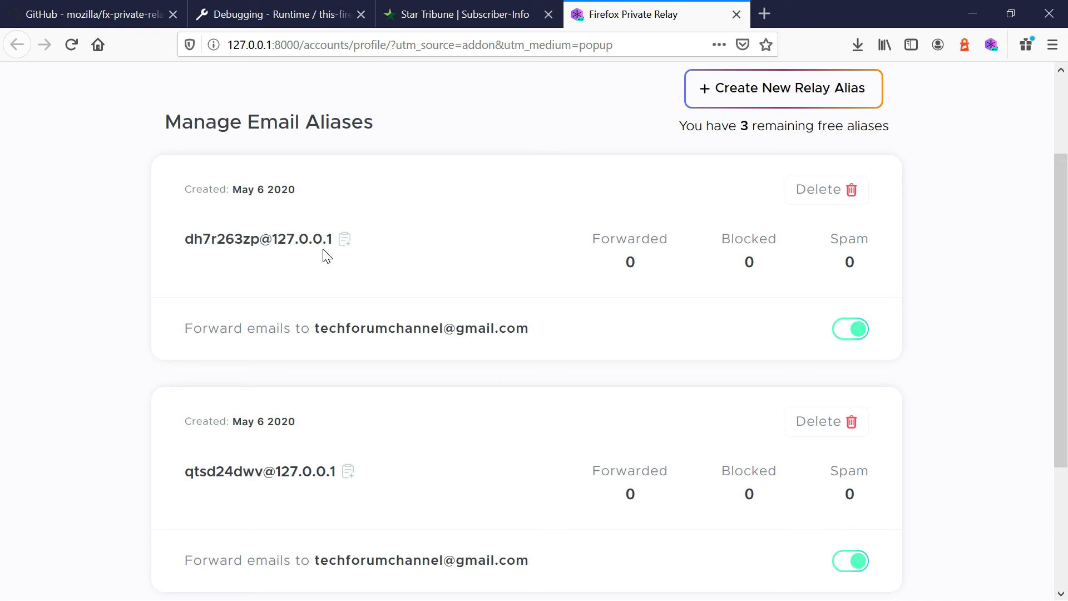
pyautogui.moveTo(208, 273)
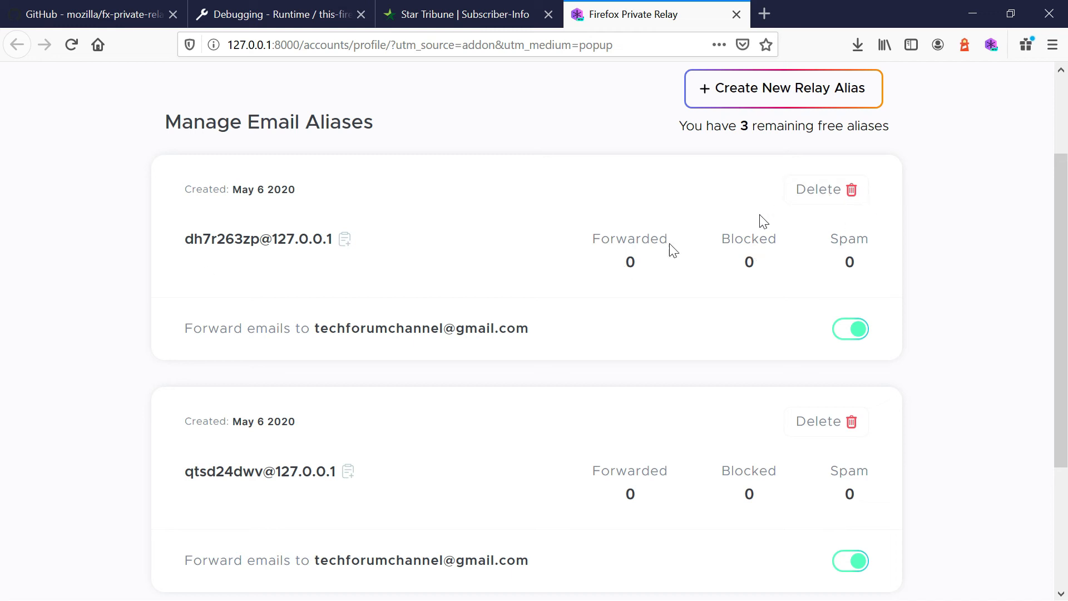
pyautogui.moveTo(607, 345)
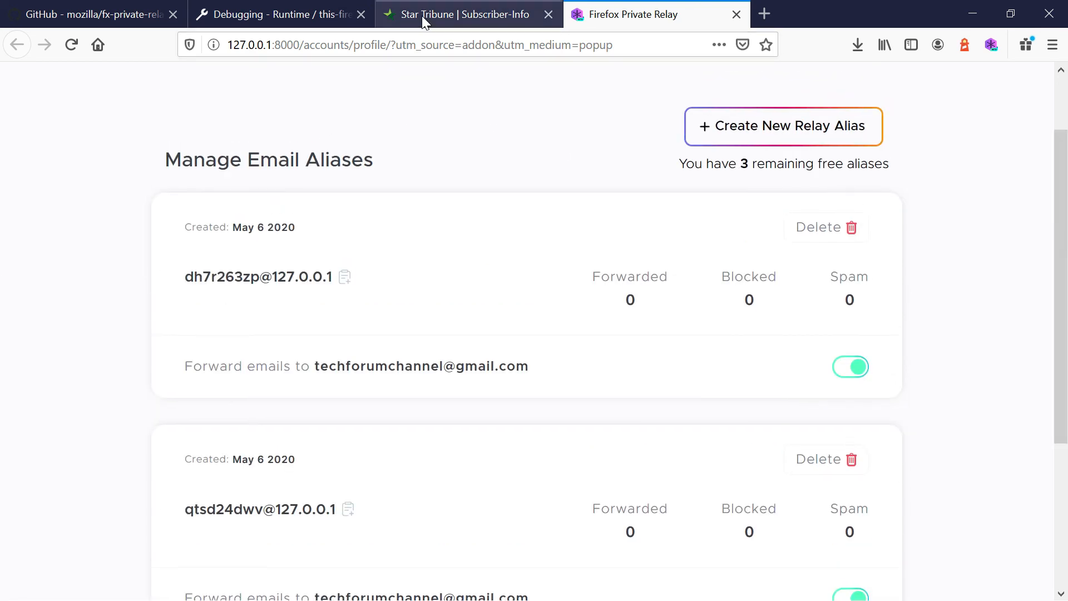
pyautogui.click(463, 14)
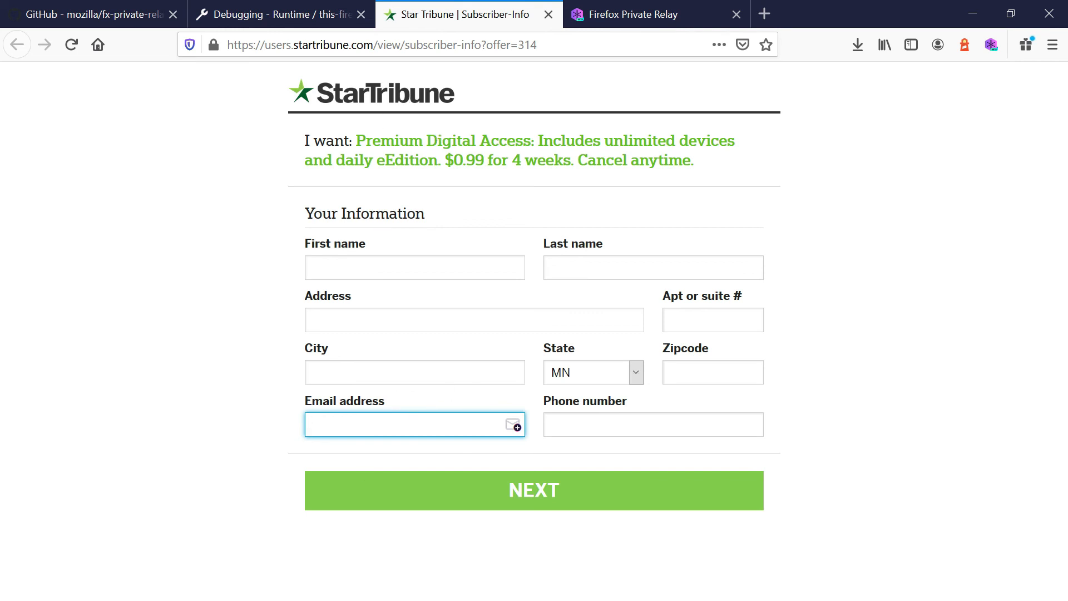
pyautogui.click(414, 425)
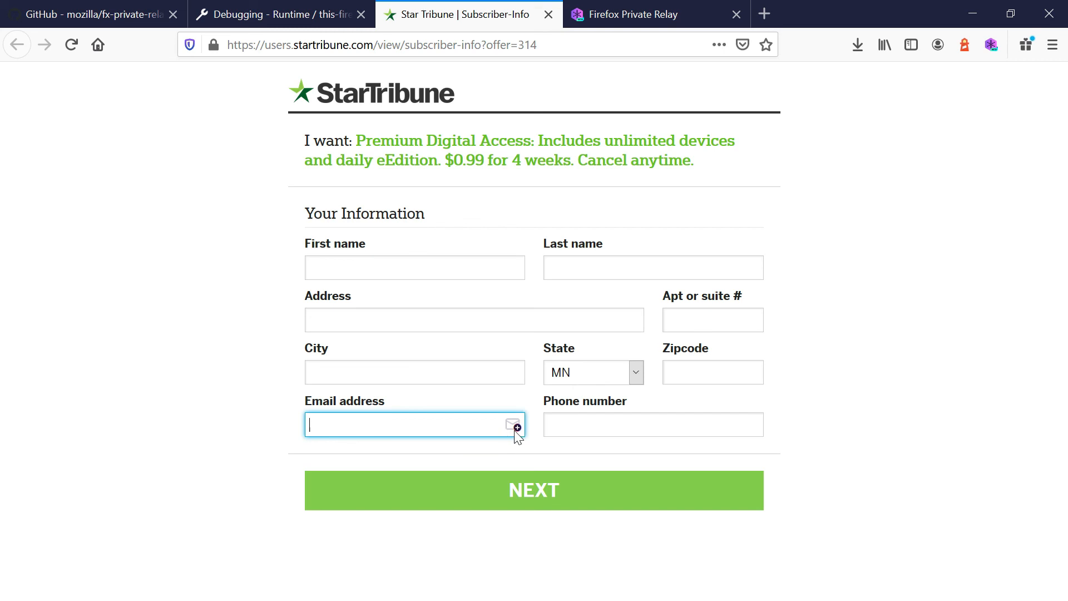
pyautogui.moveTo(514, 432)
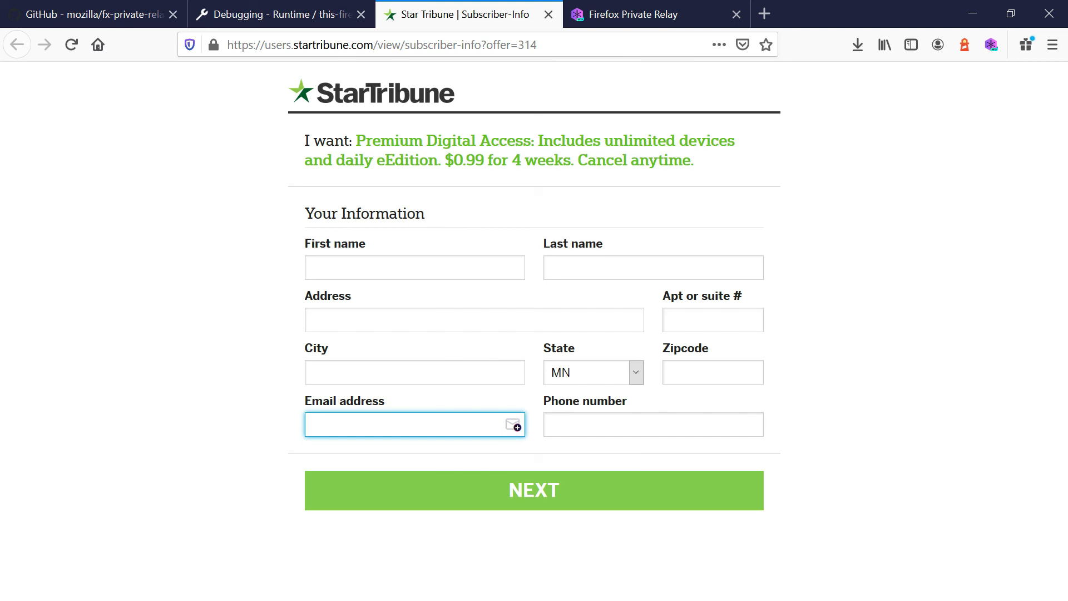
pyautogui.moveTo(516, 437)
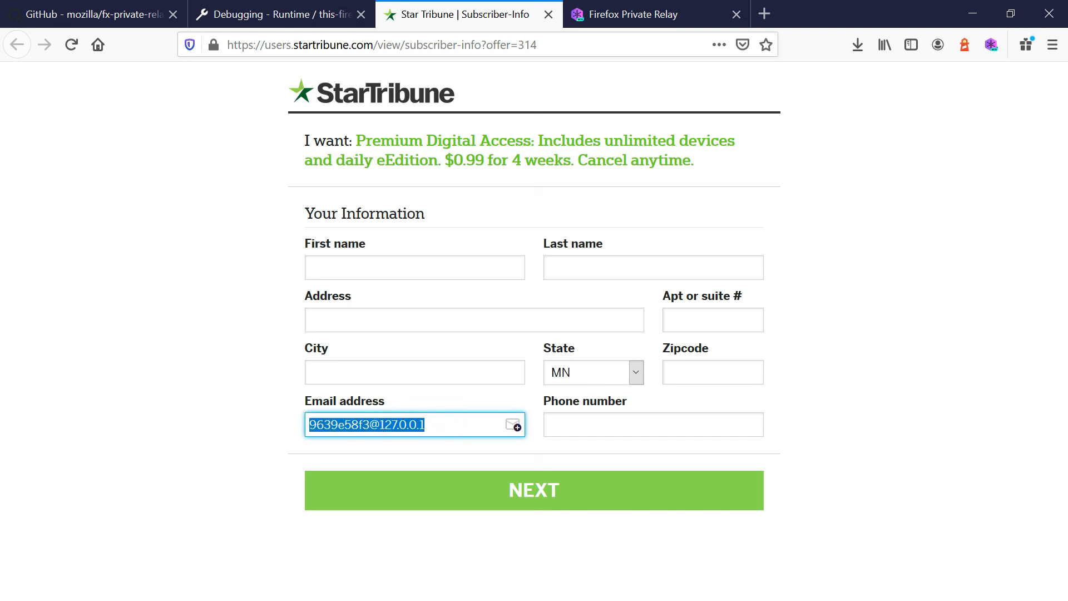
pyautogui.moveTo(162, 462)
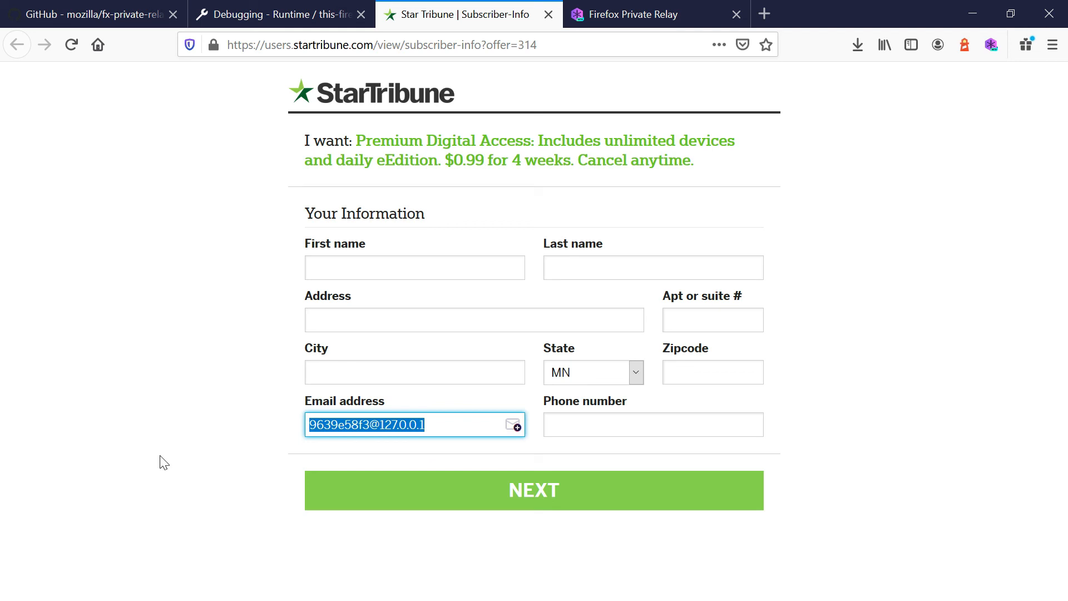
pyautogui.moveTo(381, 461)
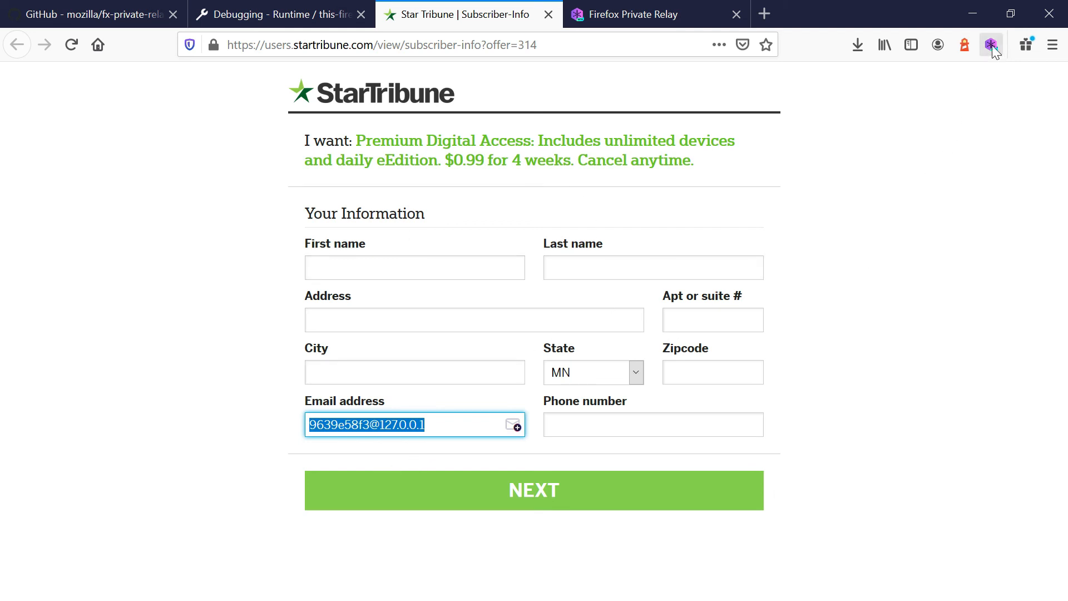
pyautogui.click(990, 44)
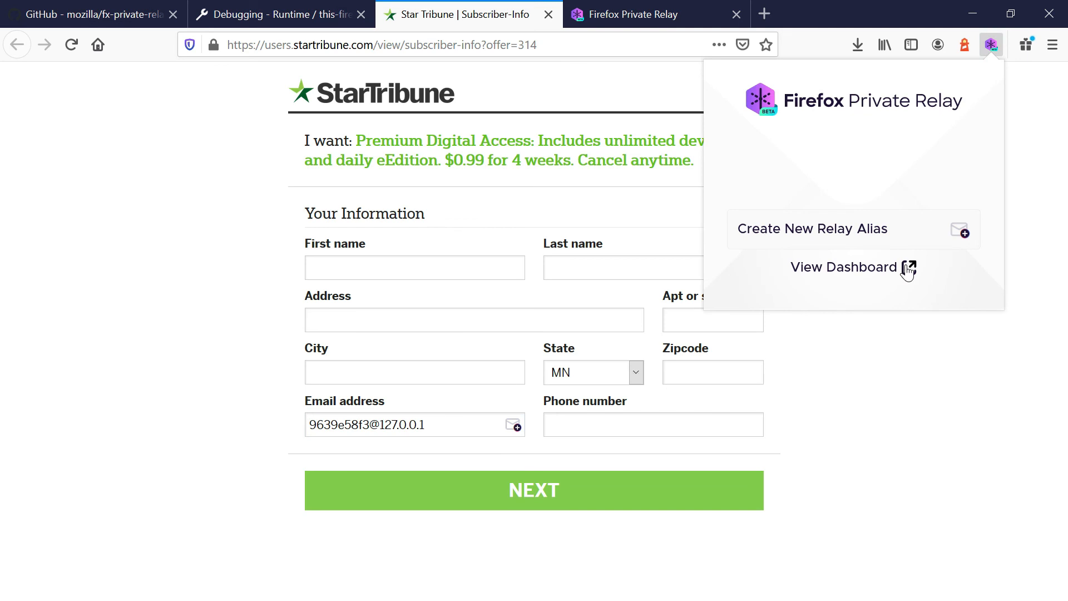
pyautogui.click(844, 267)
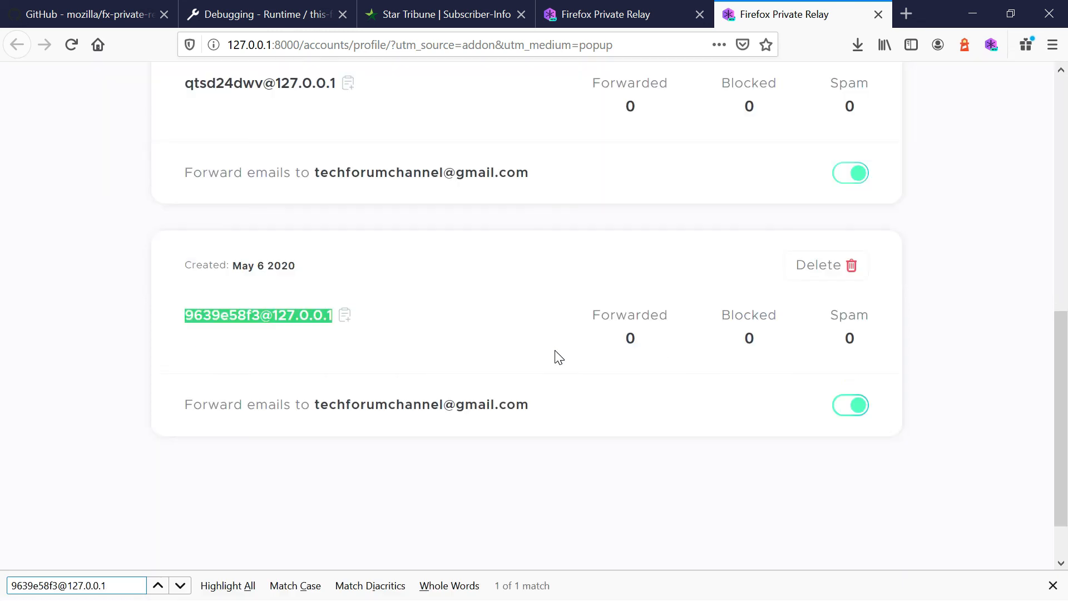
pyautogui.moveTo(828, 290)
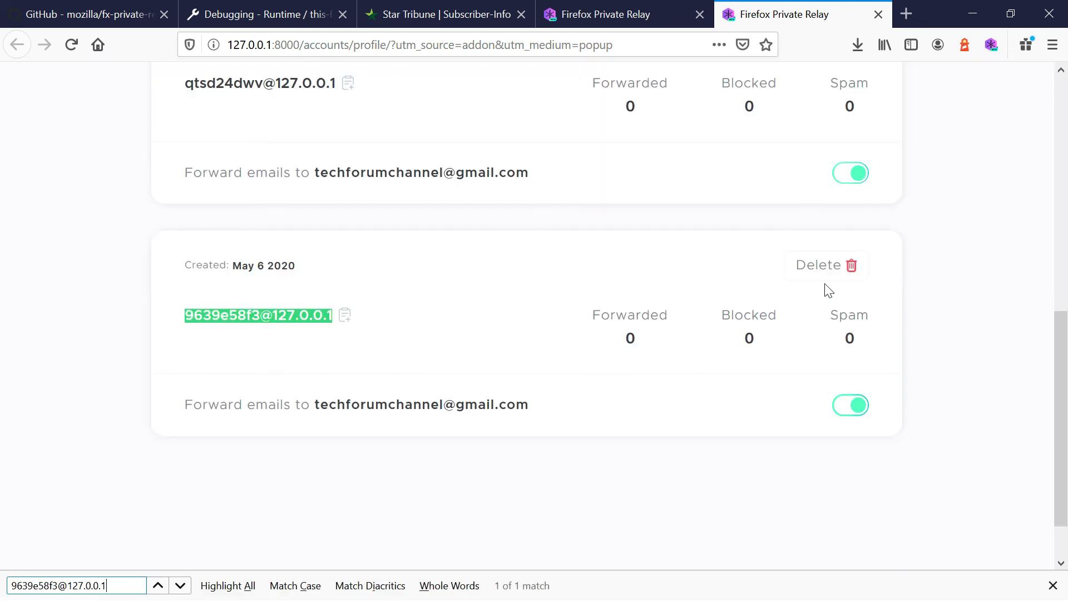
pyautogui.moveTo(587, 381)
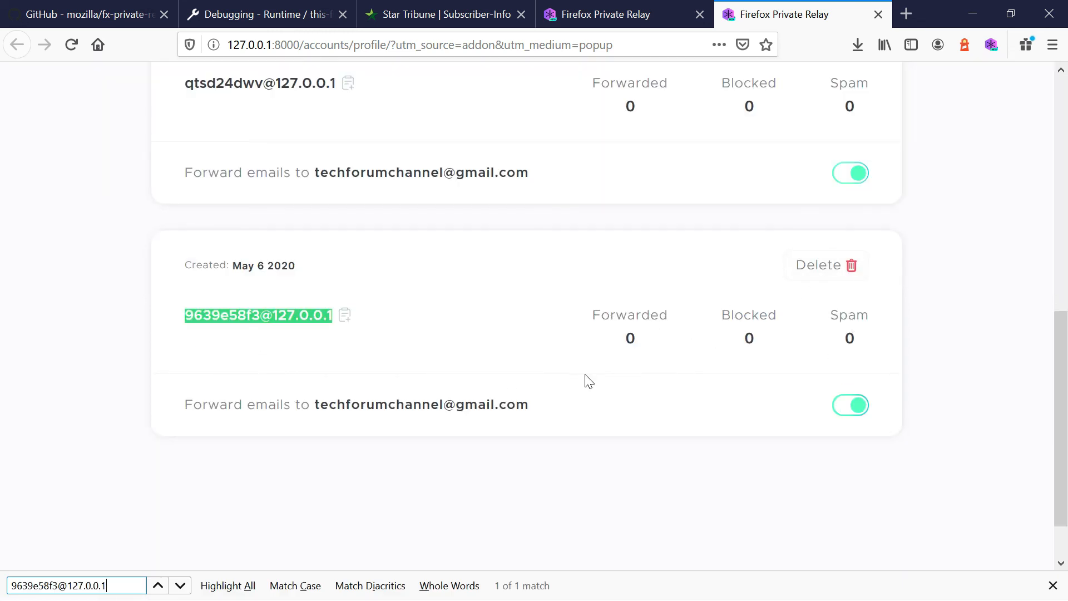